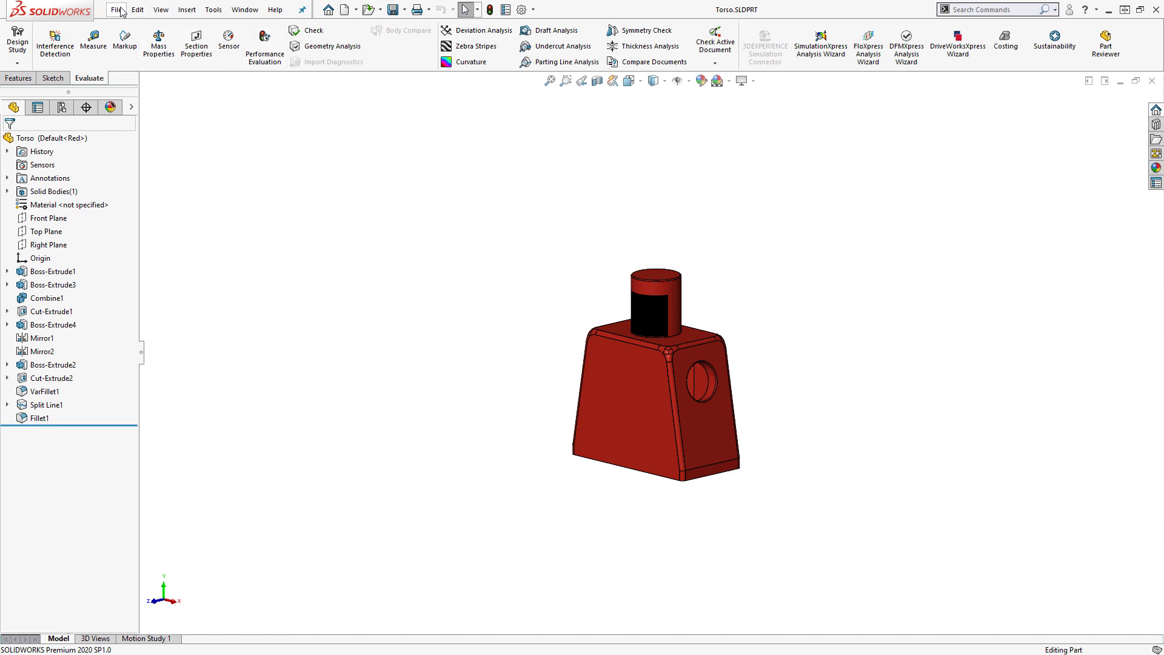
# Step: Create a new assembly from the Torso part using the Assembly template
pyautogui.click(116, 9)
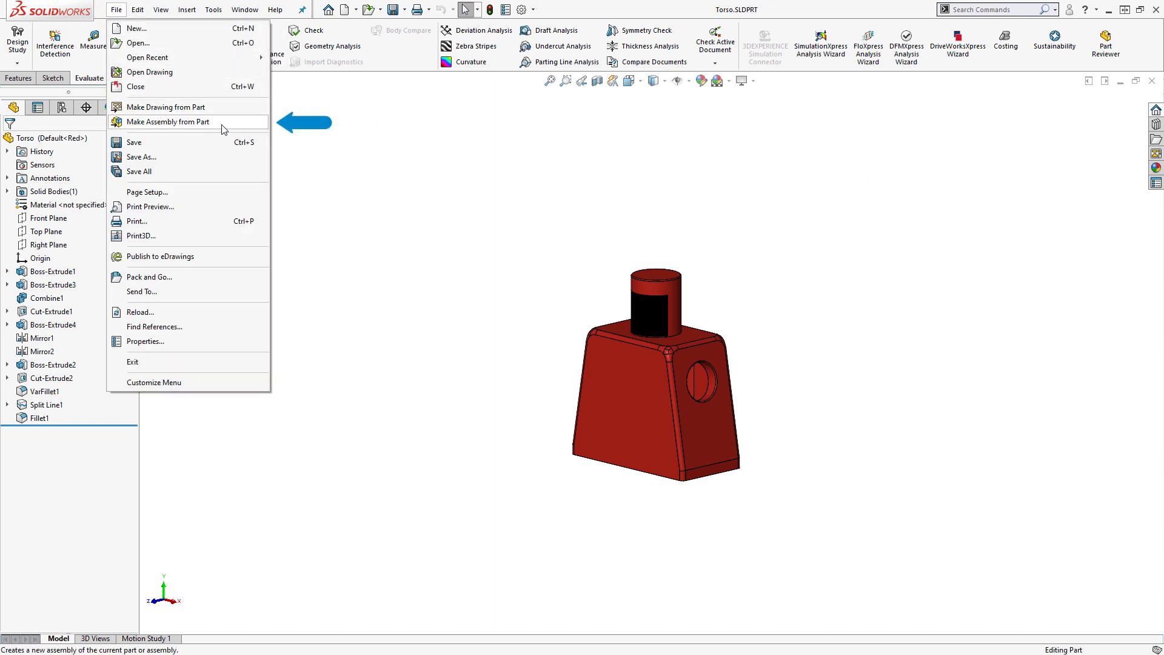
pyautogui.click(175, 121)
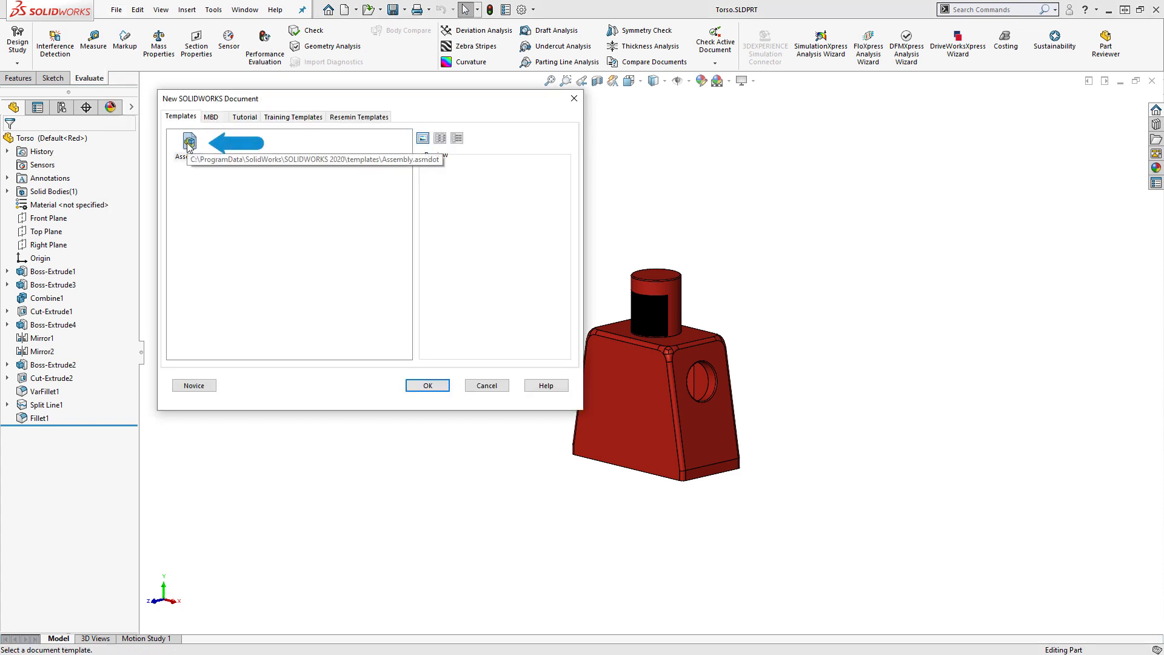
pyautogui.click(189, 141)
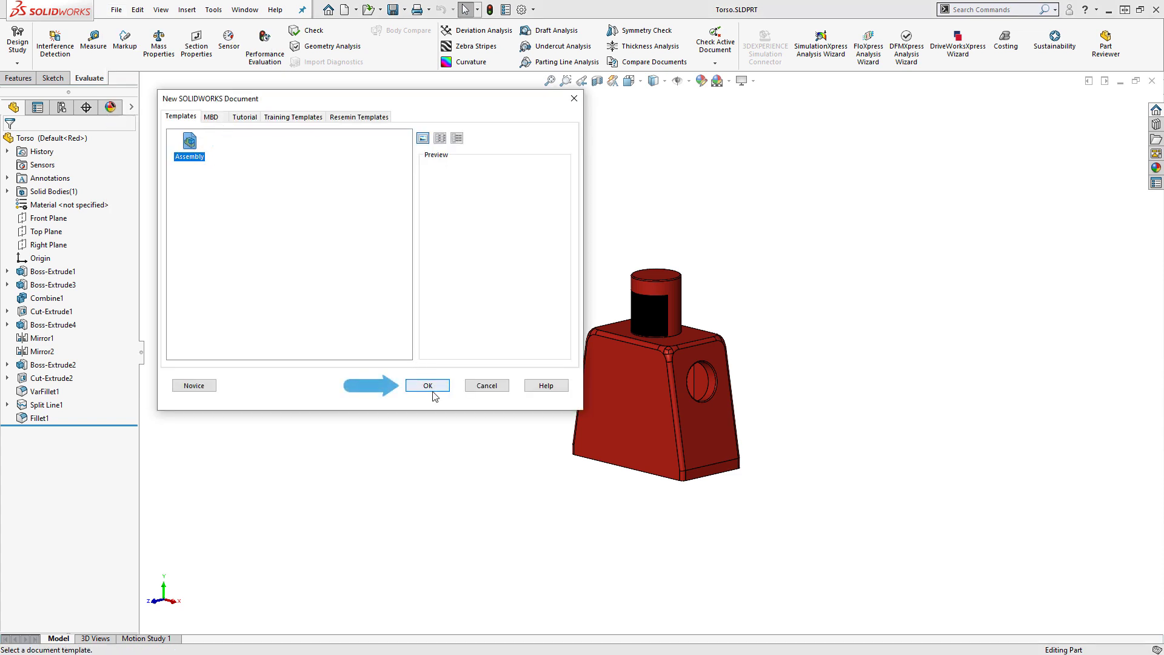
pyautogui.click(427, 384)
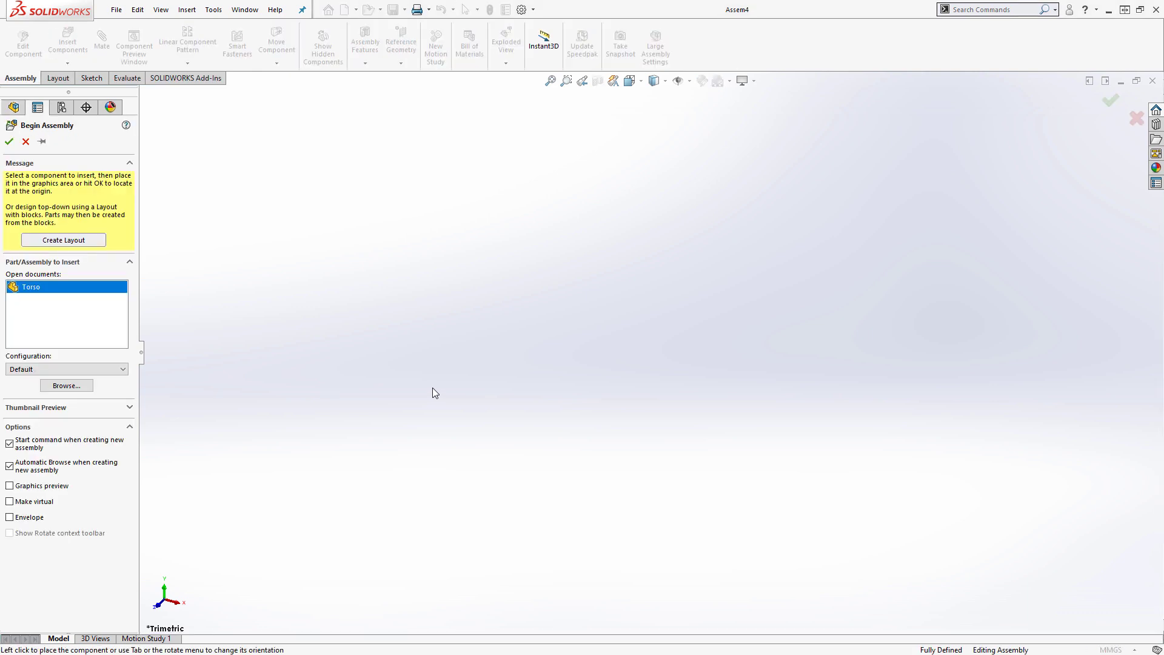
pyautogui.moveTo(398, 406)
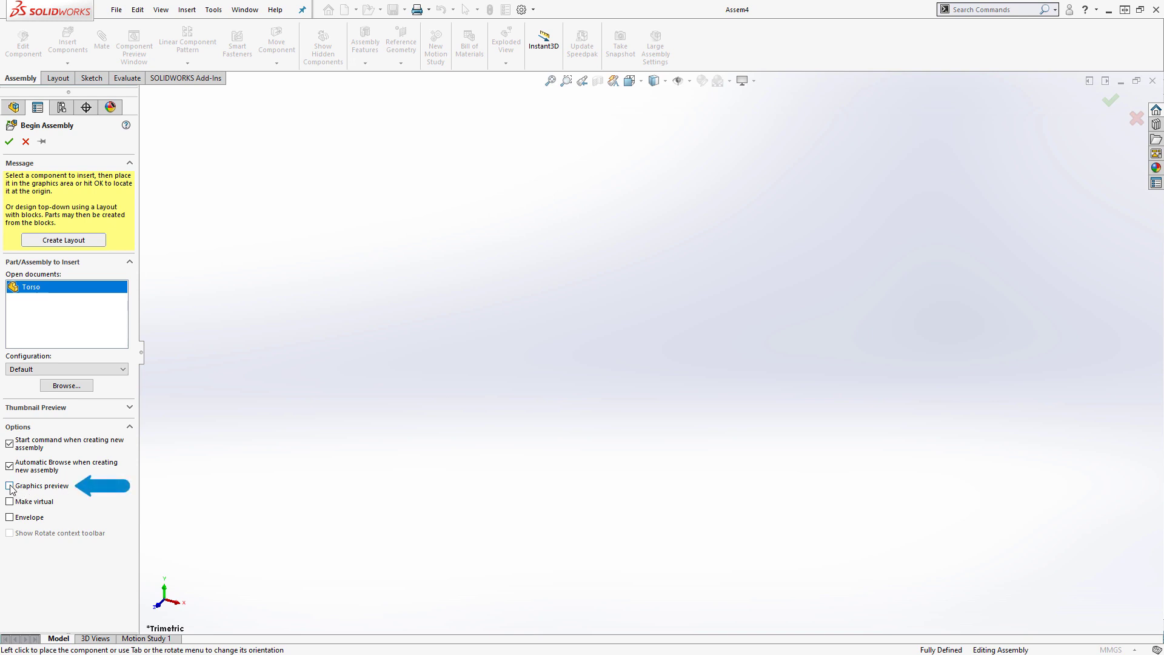
# Step: Insert the Torso at the assembly origin with graphics preview on, making it the fixed base component
pyautogui.click(8, 485)
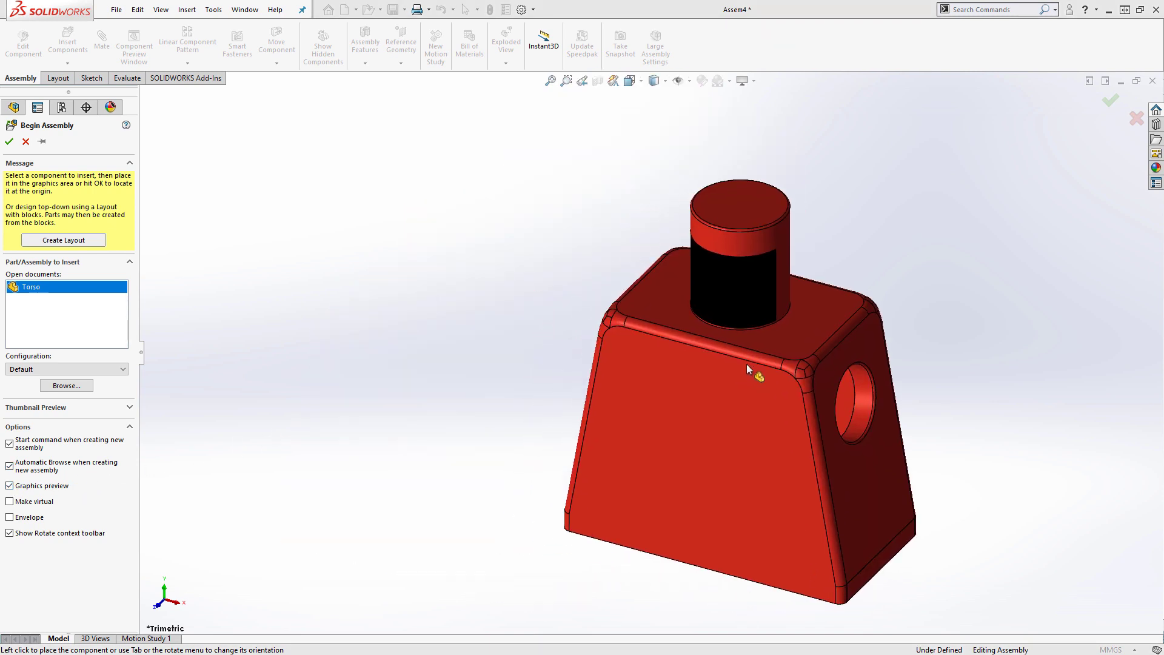
pyautogui.moveTo(600, 325)
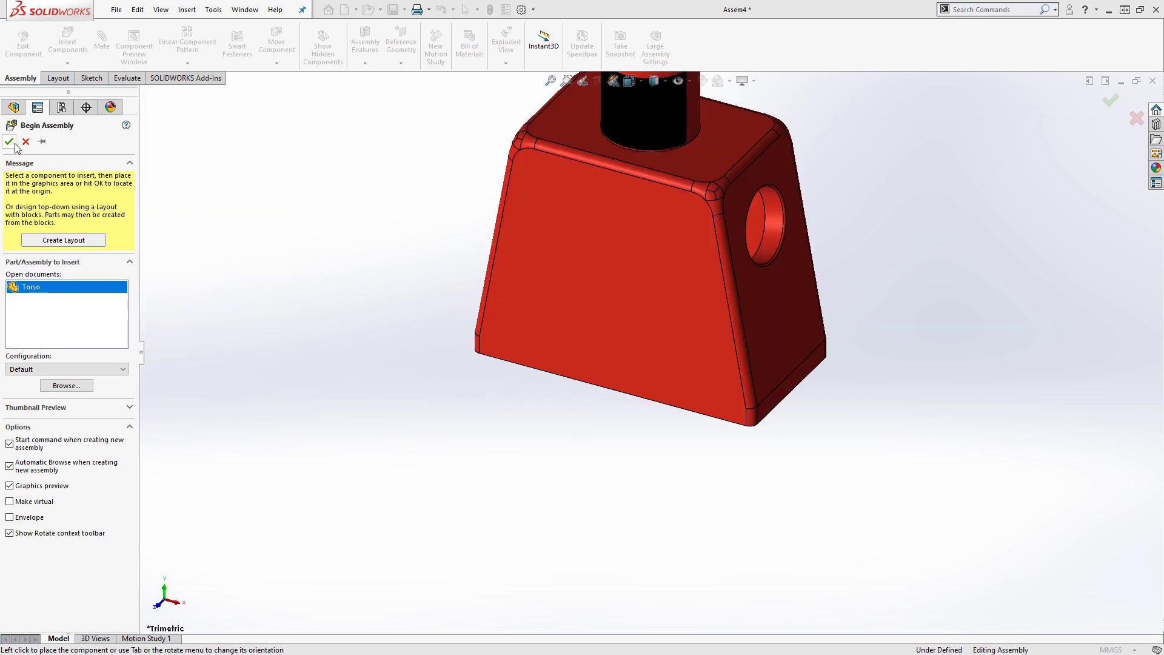
pyautogui.moveTo(9, 142)
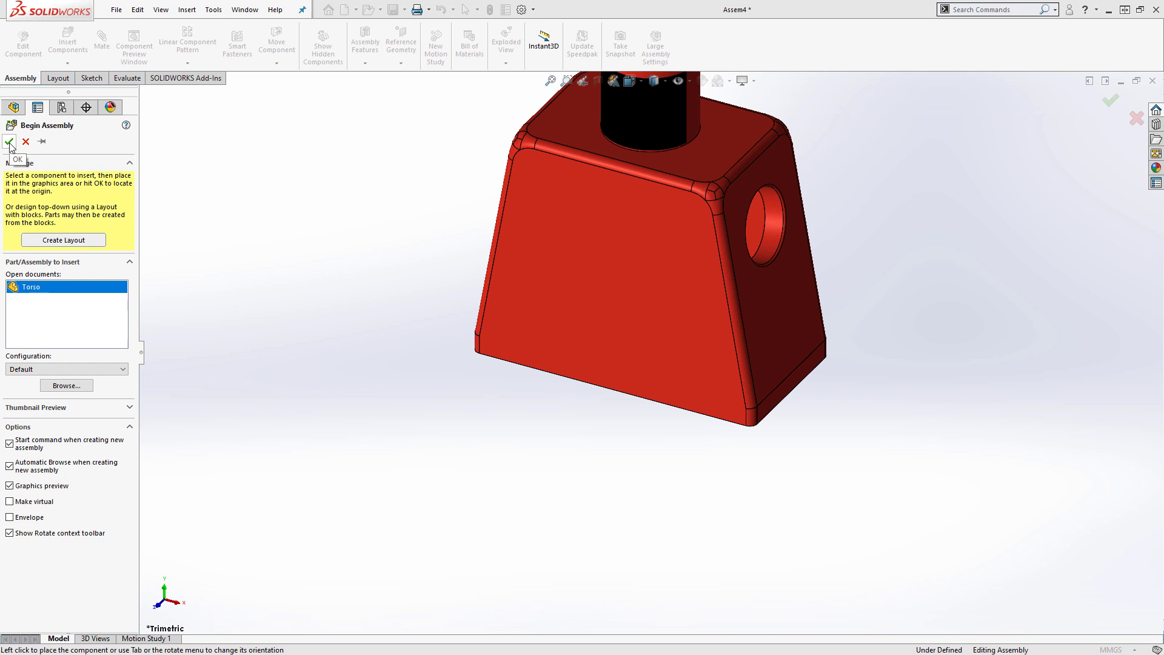
pyautogui.click(9, 142)
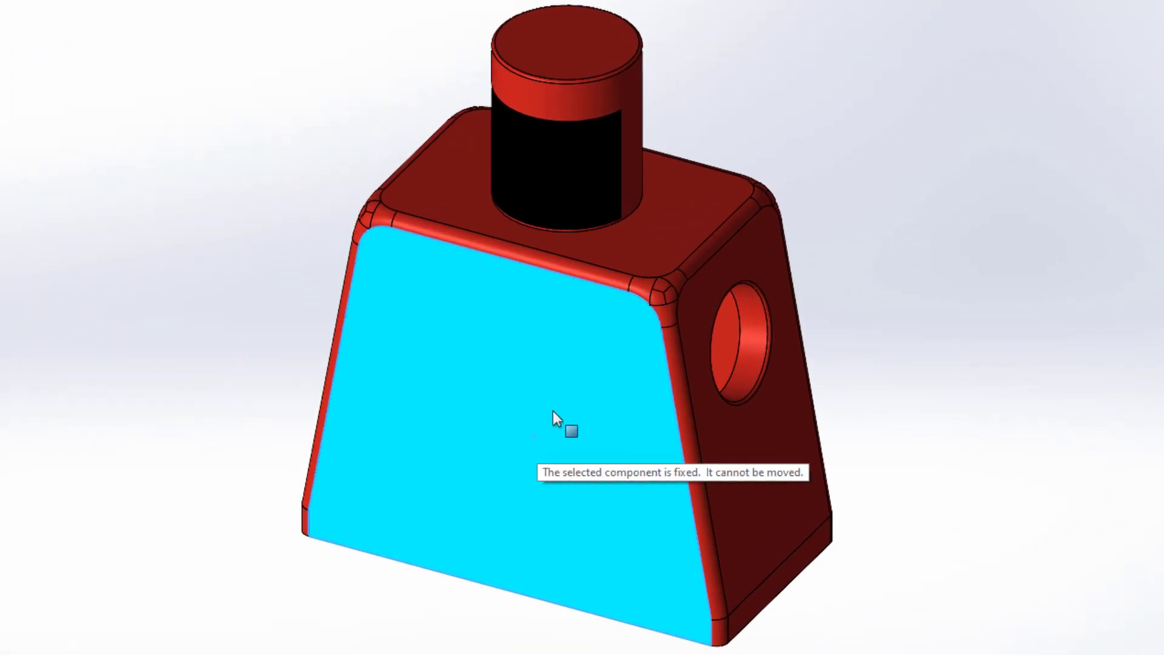
pyautogui.rightClick(556, 418)
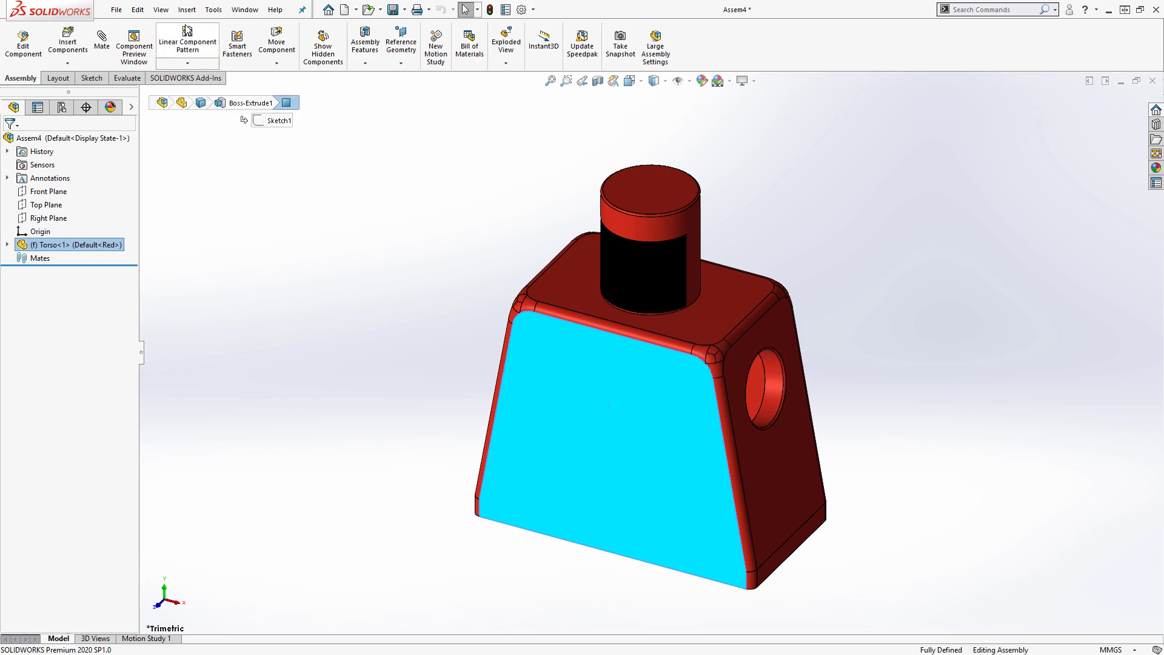
# Step: Insert Head.SLDPRT and drop it floating above the torso
pyautogui.click(68, 41)
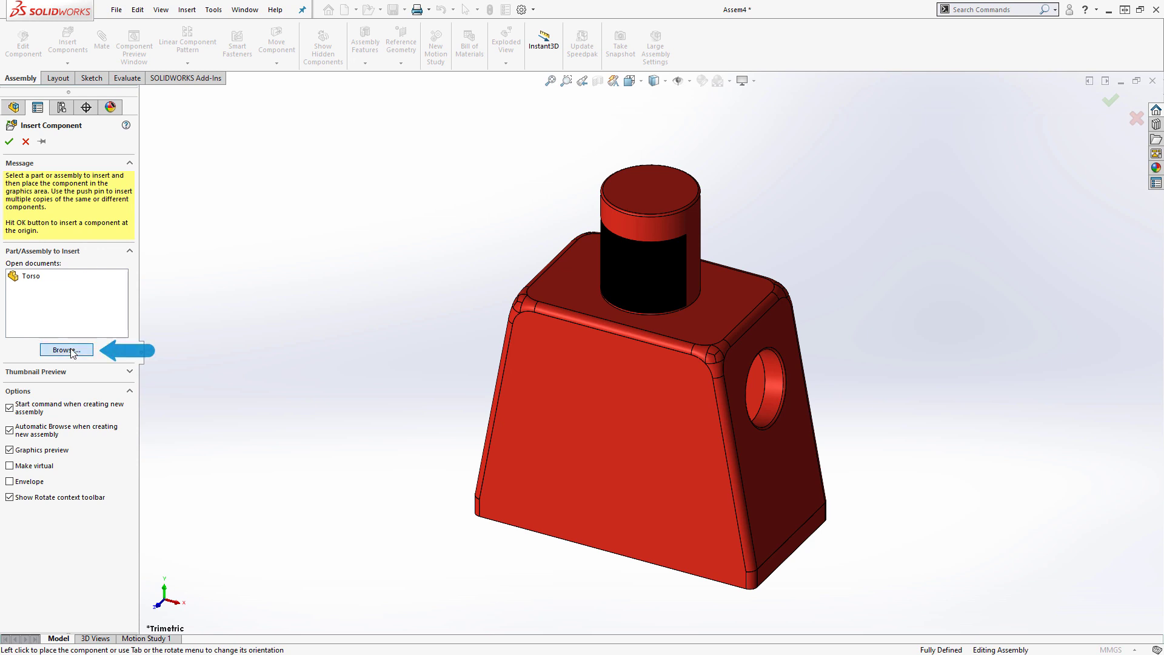
pyautogui.click(65, 349)
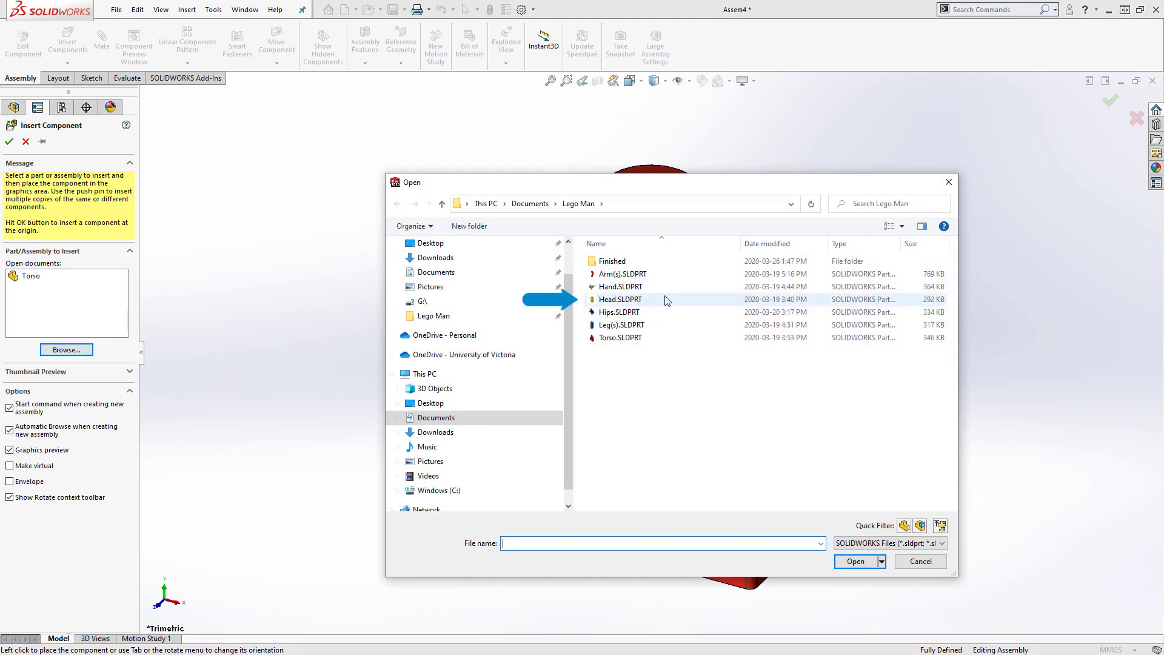
pyautogui.click(620, 298)
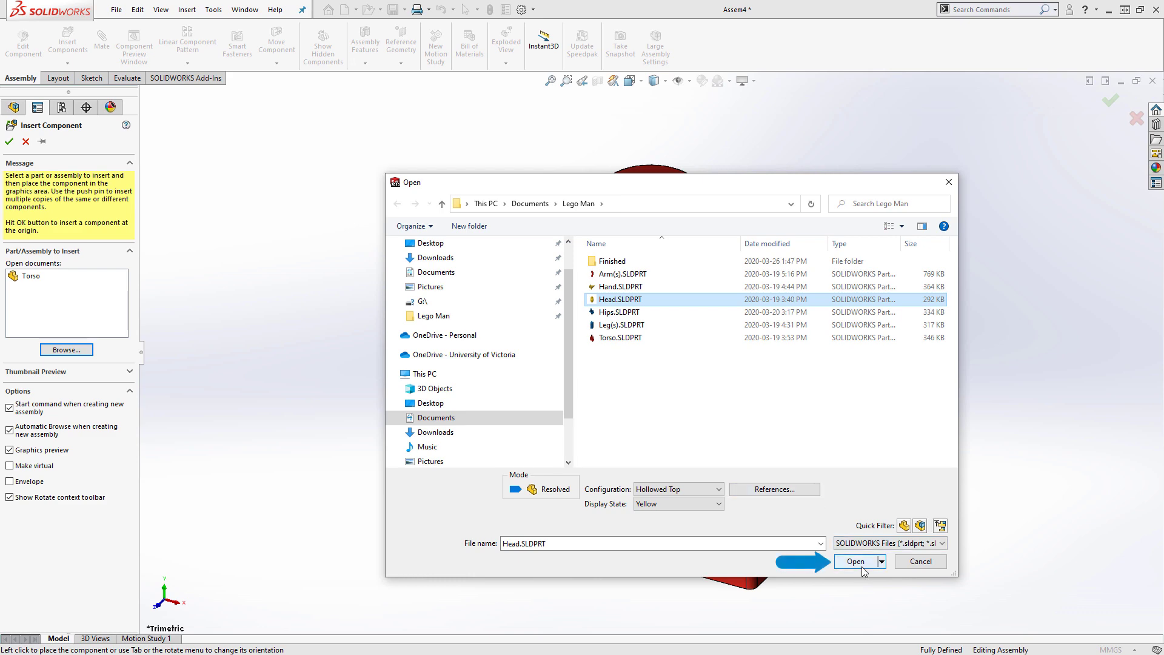
pyautogui.click(856, 560)
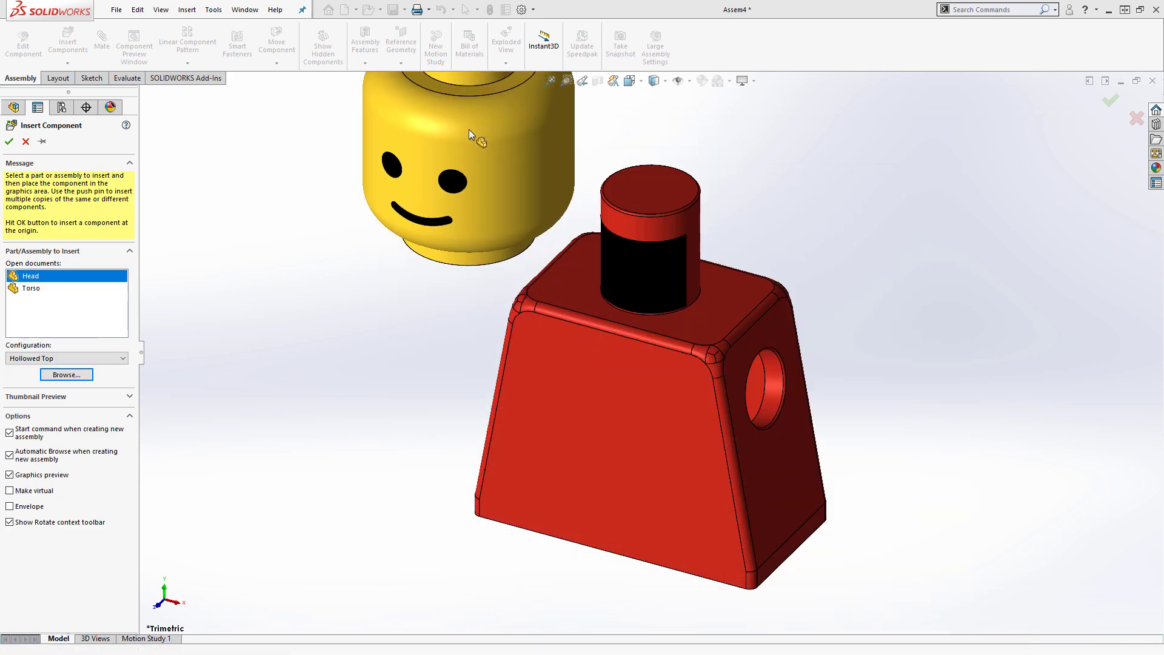
pyautogui.click(9, 140)
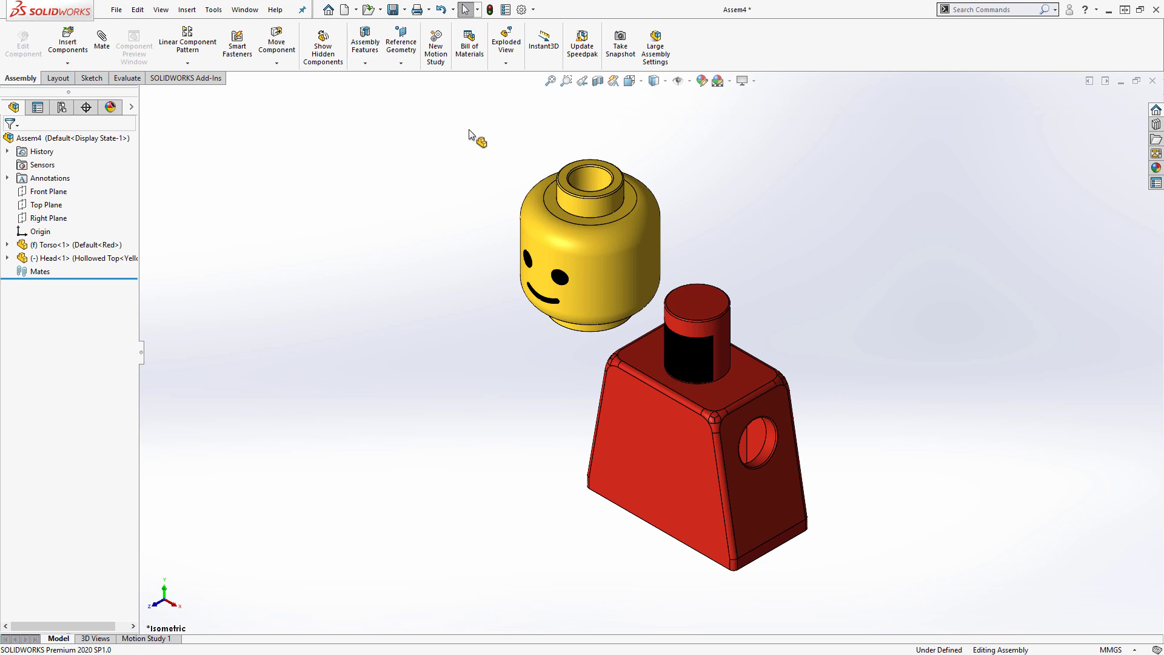
pyautogui.moveTo(466, 136)
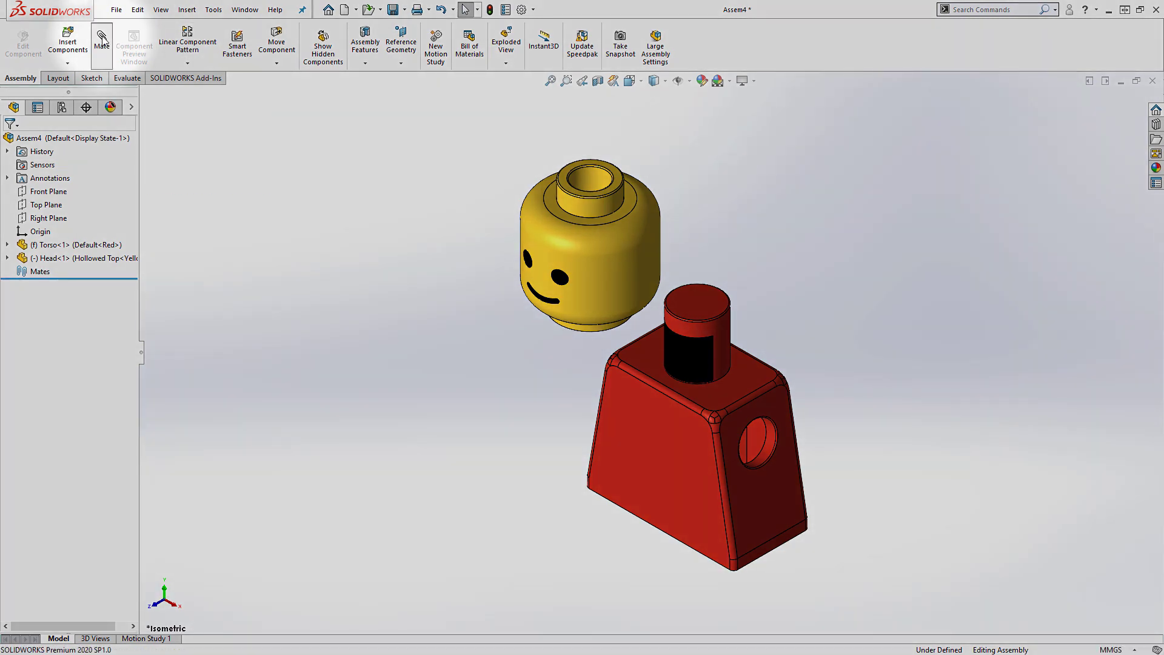
# Step: Mate the head concentric with the torso's neck cylinder
pyautogui.click(100, 42)
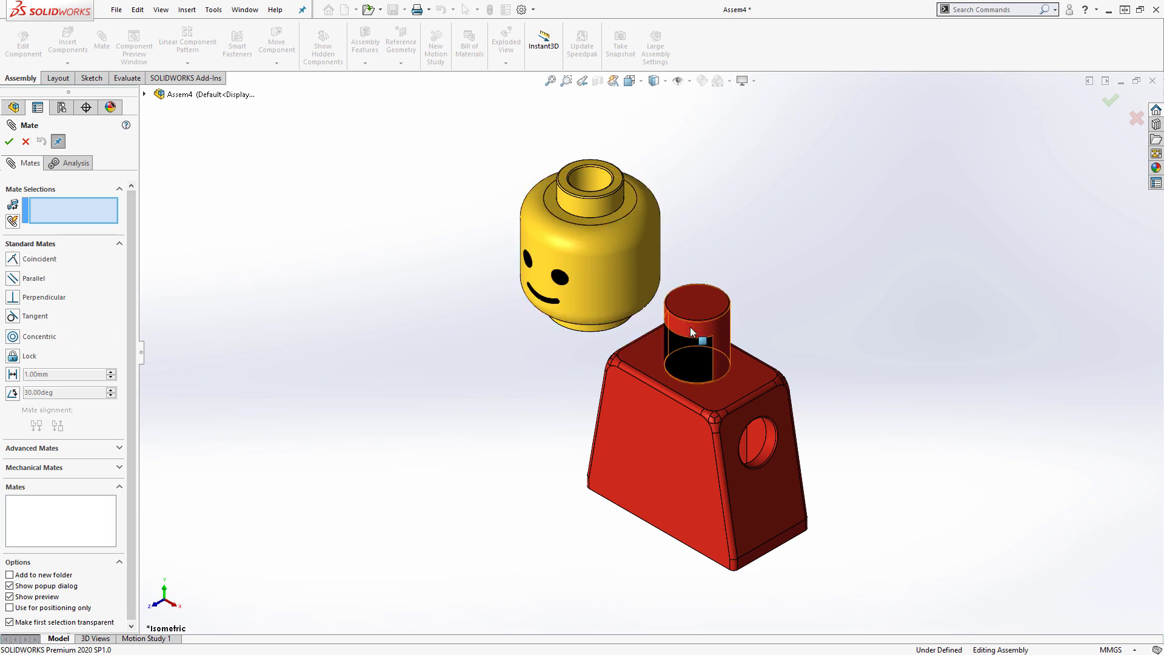
pyautogui.click(700, 335)
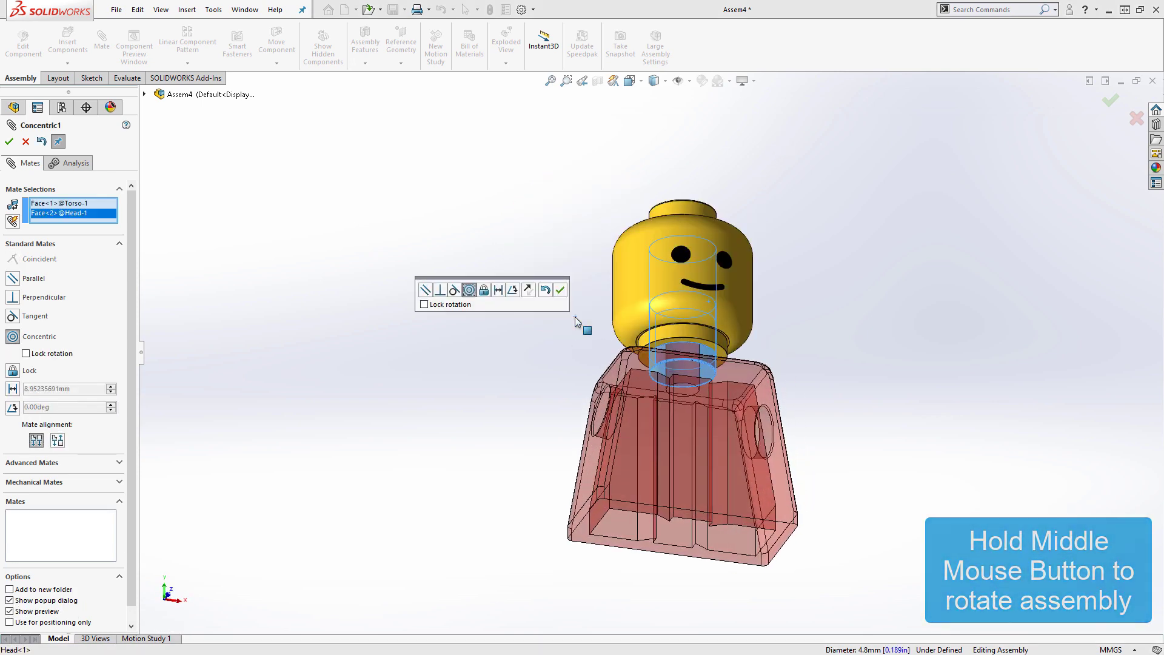
pyautogui.scroll(3)
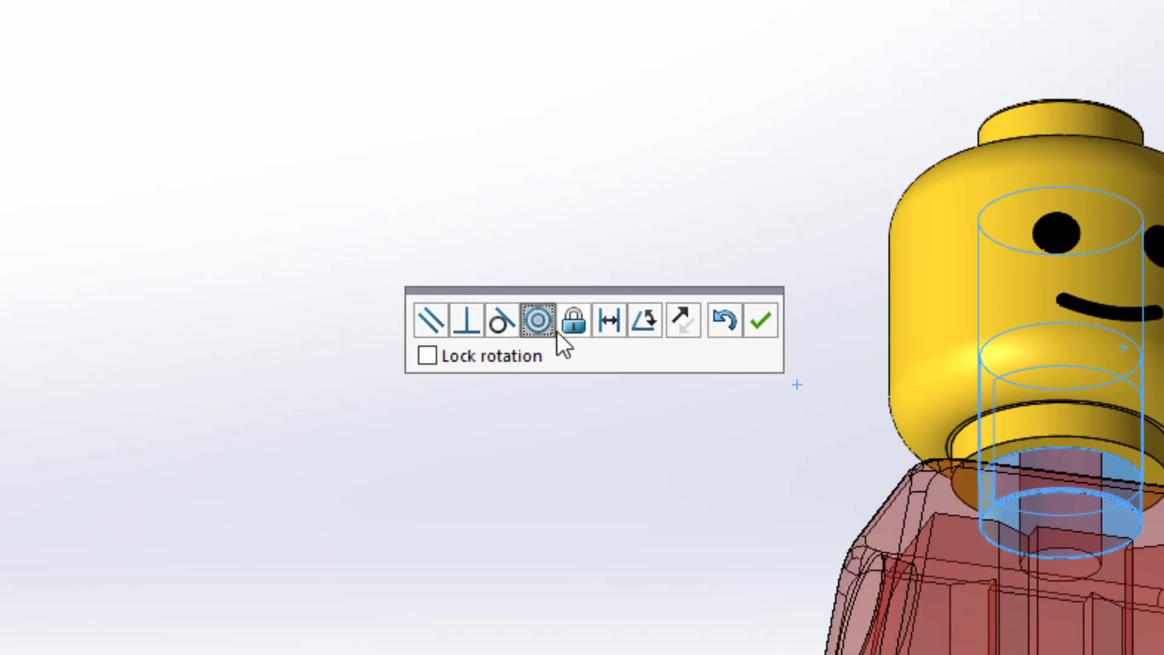
pyautogui.moveTo(536, 320)
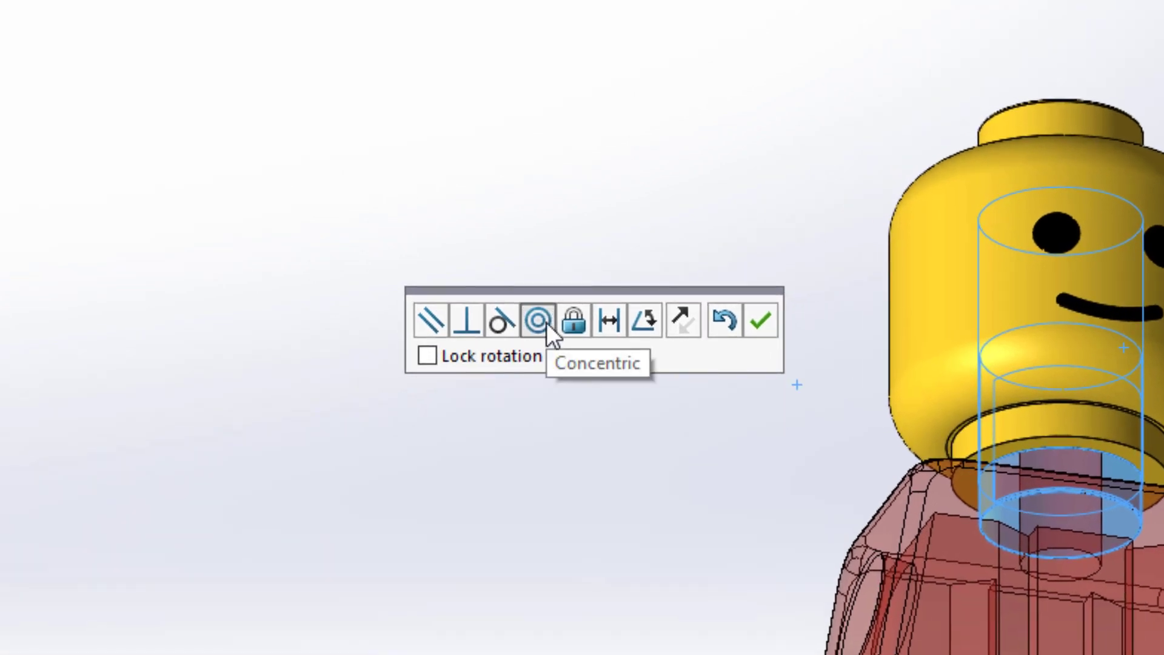
pyautogui.moveTo(553, 335)
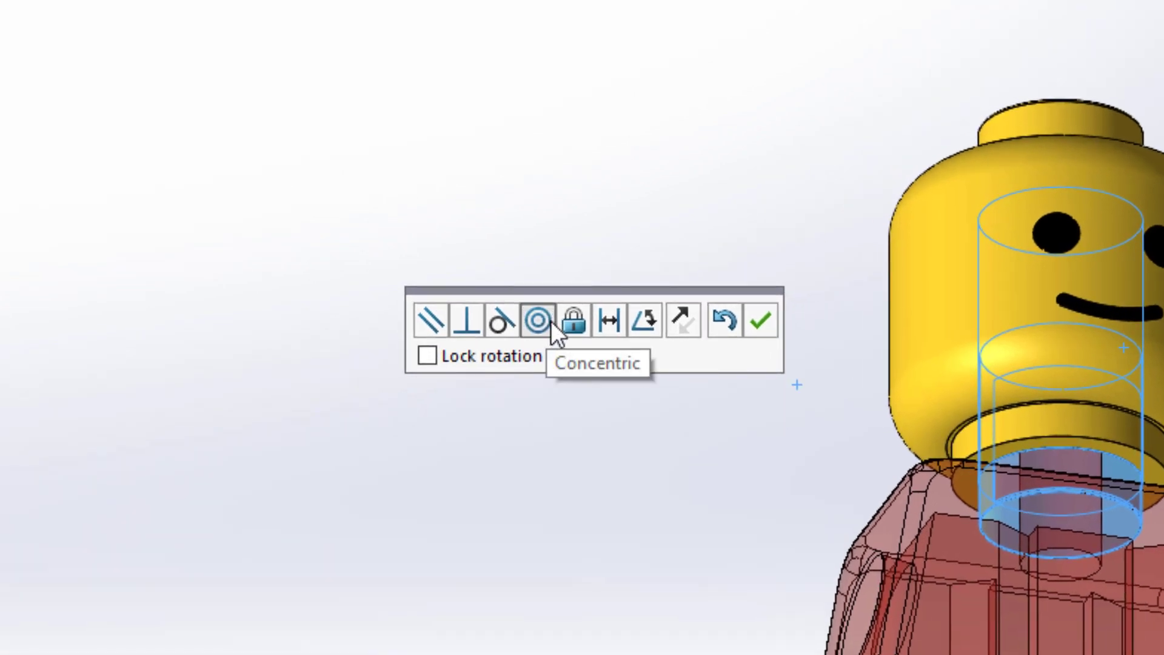
pyautogui.moveTo(759, 320)
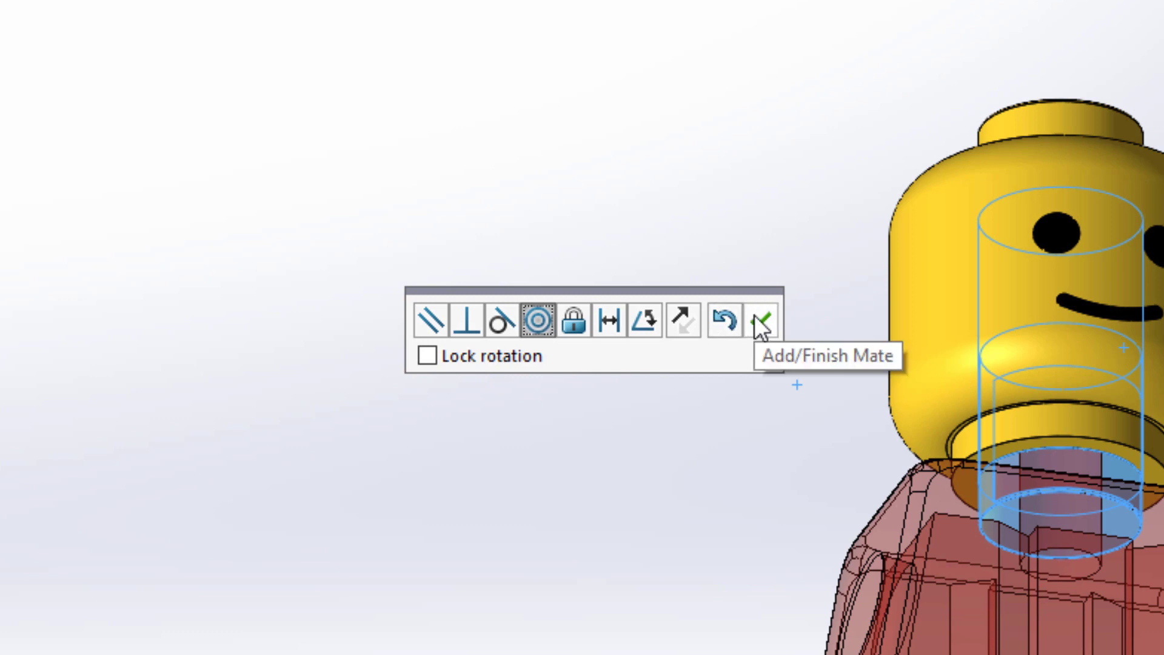
pyautogui.click(761, 319)
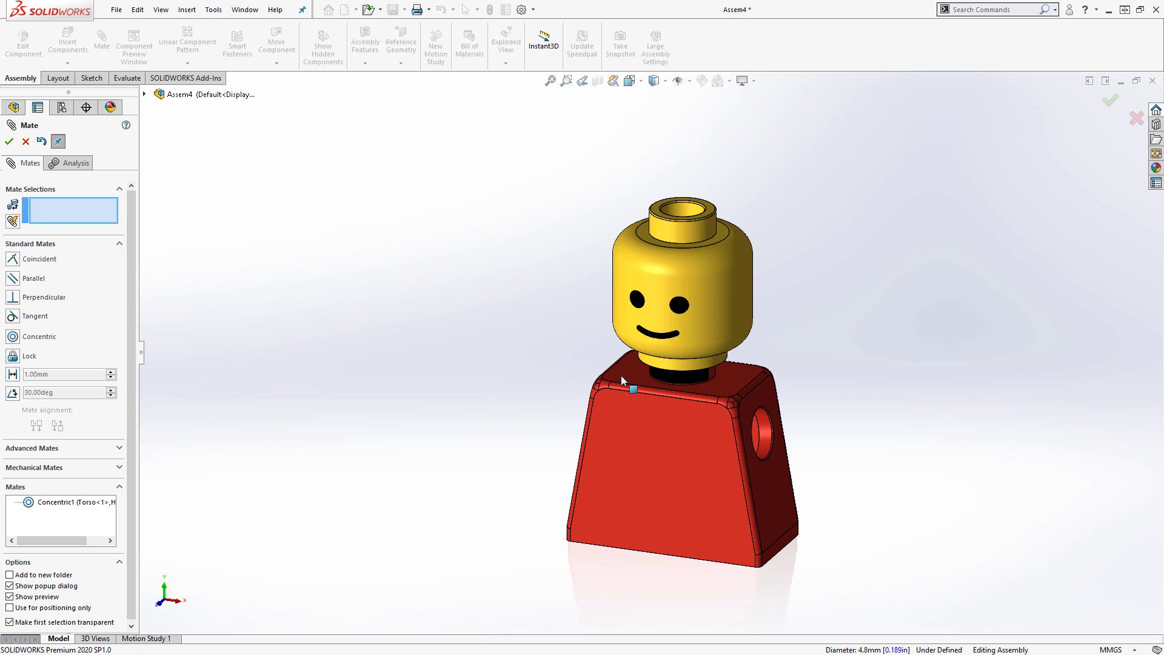
# Step: Mate the head coincident with the torso's top face so it sits flush
pyautogui.click(634, 372)
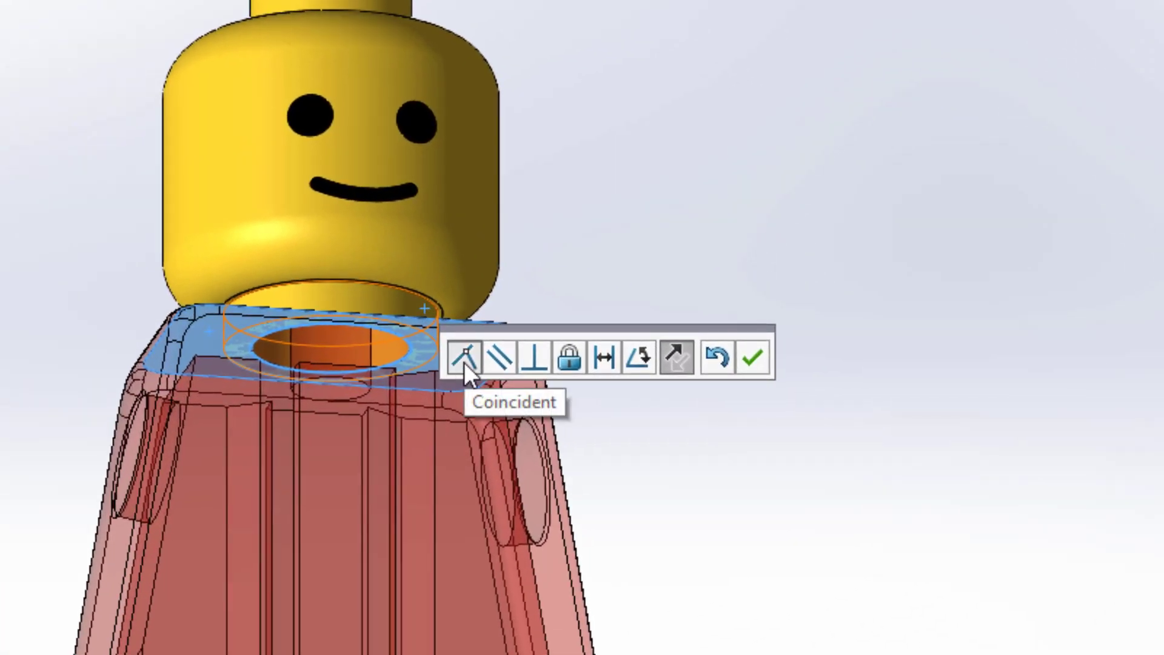
pyautogui.moveTo(676, 361)
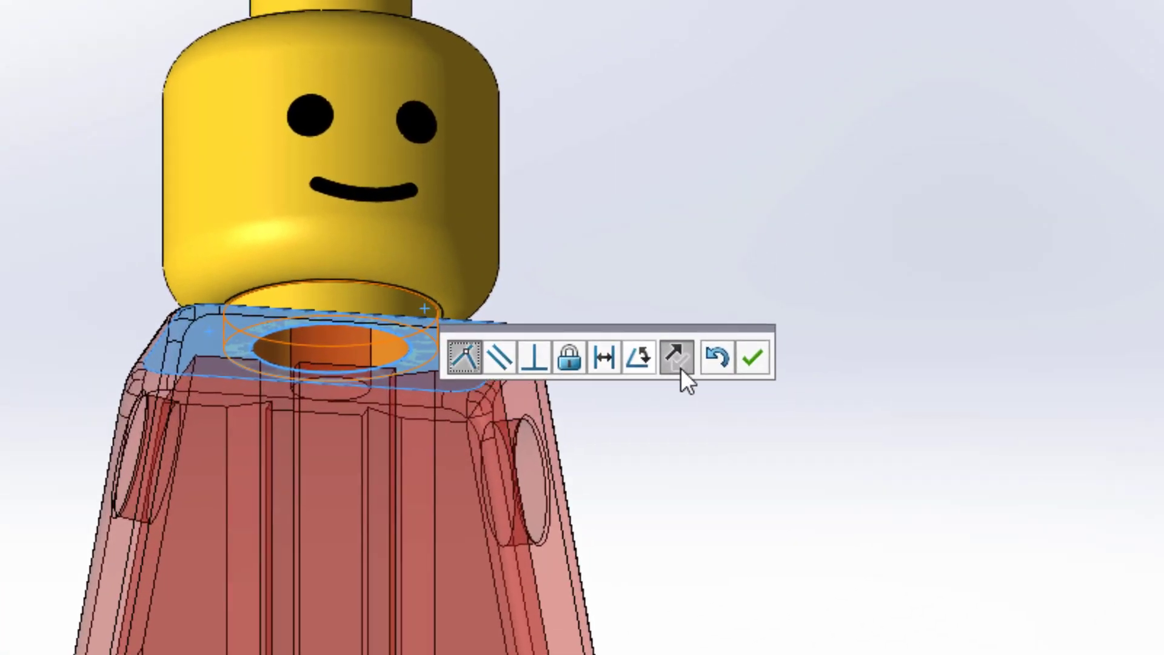
pyautogui.moveTo(756, 356)
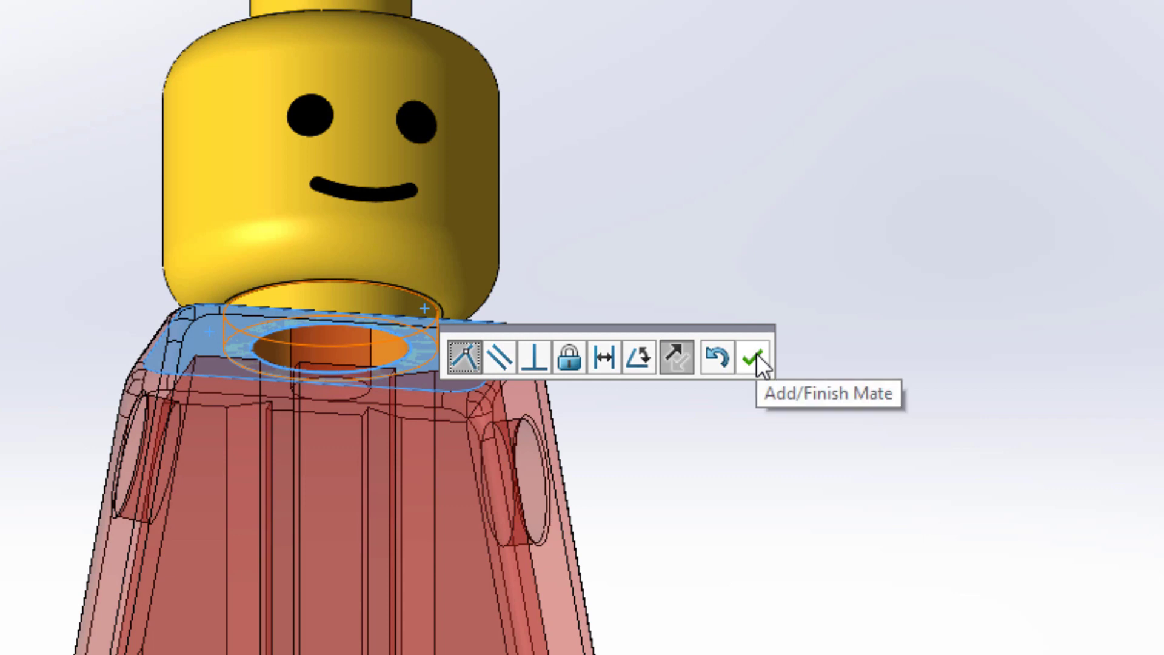
pyautogui.click(756, 359)
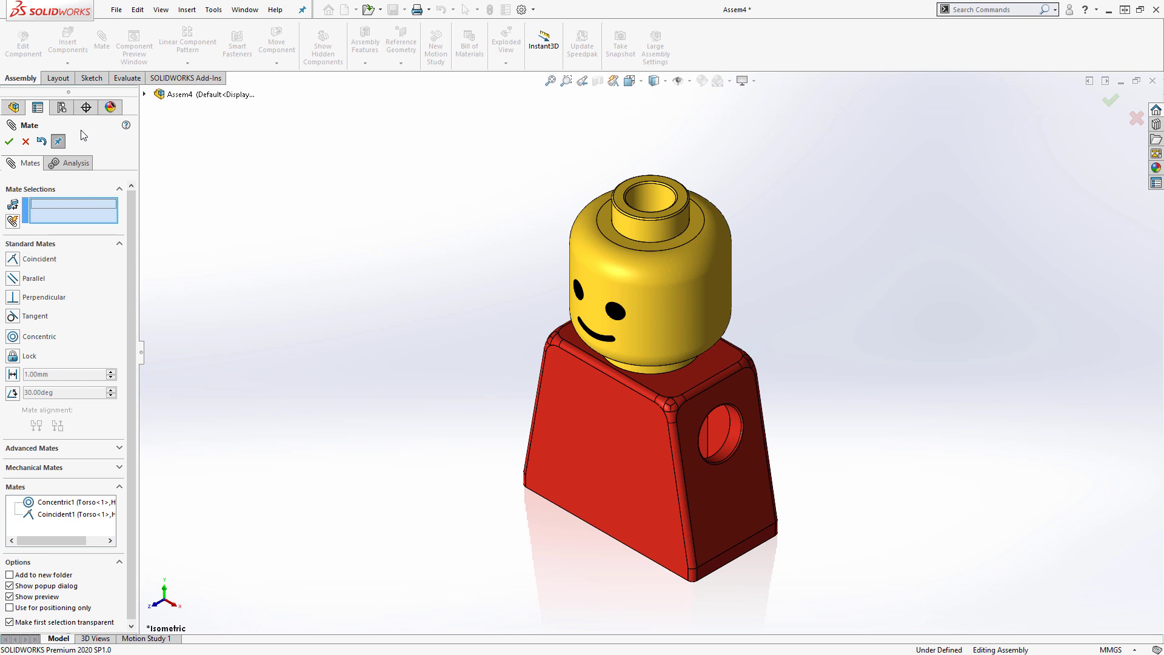
pyautogui.click(8, 141)
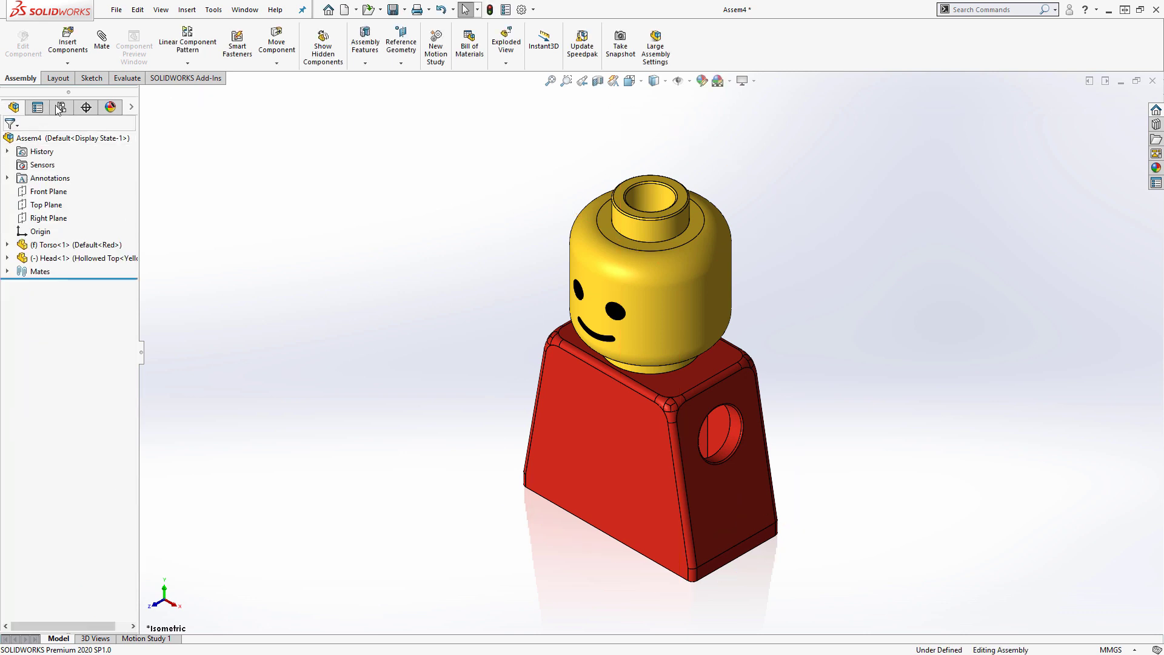
# Step: Insert Hips.SLDPRT as a floating component beside the torso
pyautogui.click(68, 37)
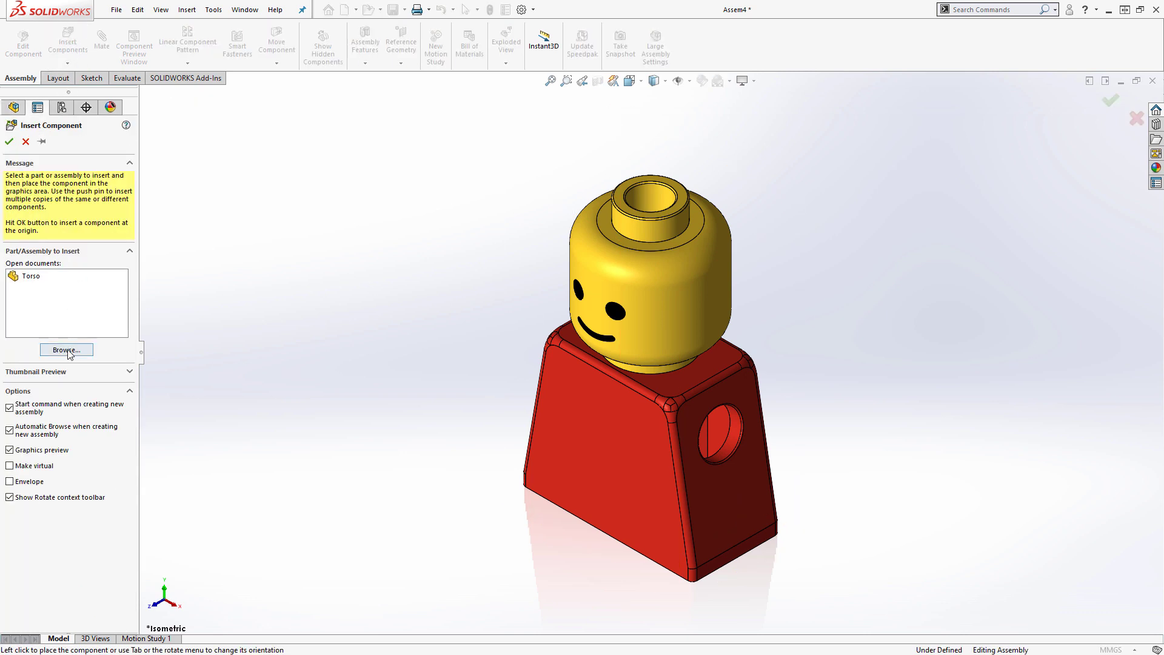
pyautogui.click(66, 349)
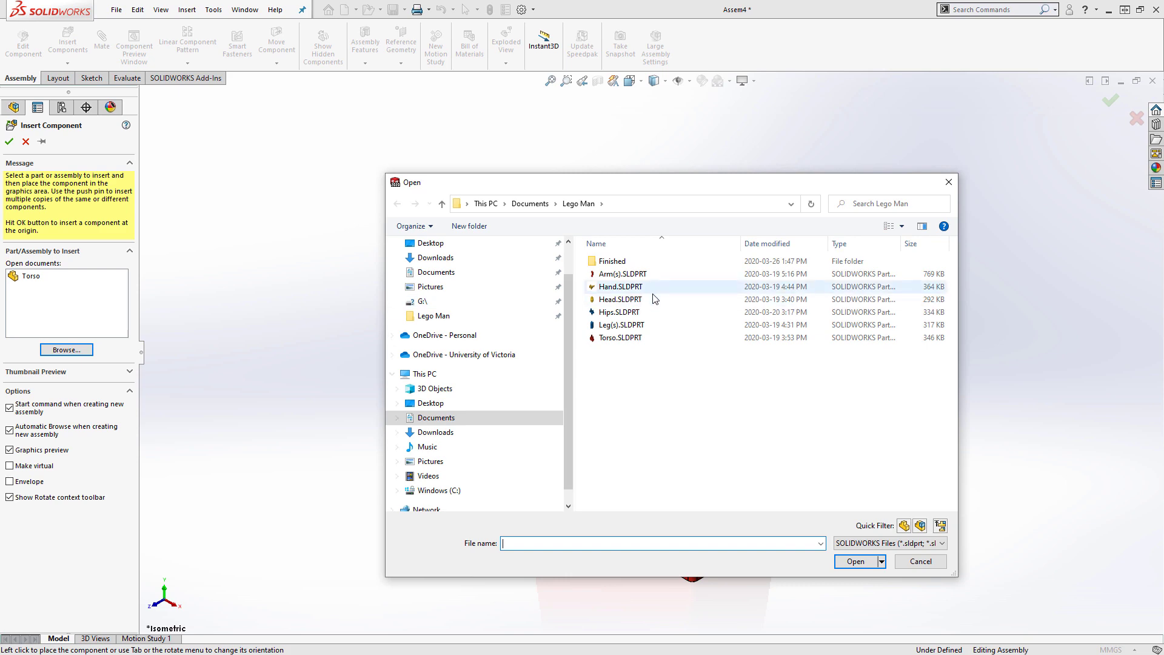
pyautogui.click(620, 311)
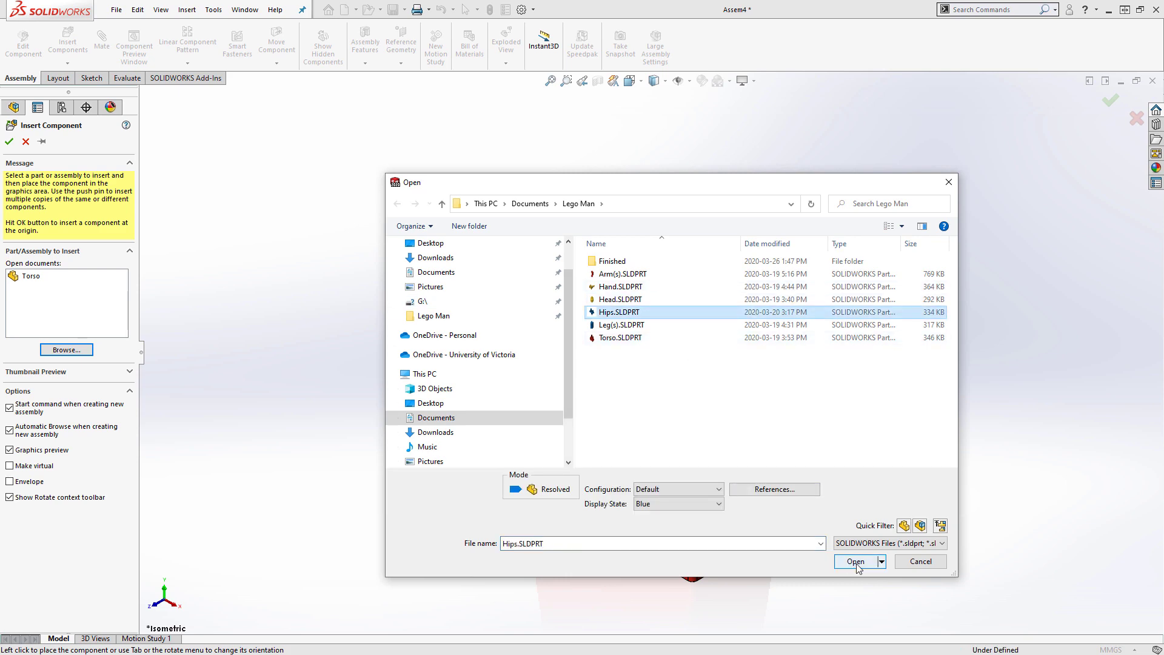
pyautogui.click(855, 560)
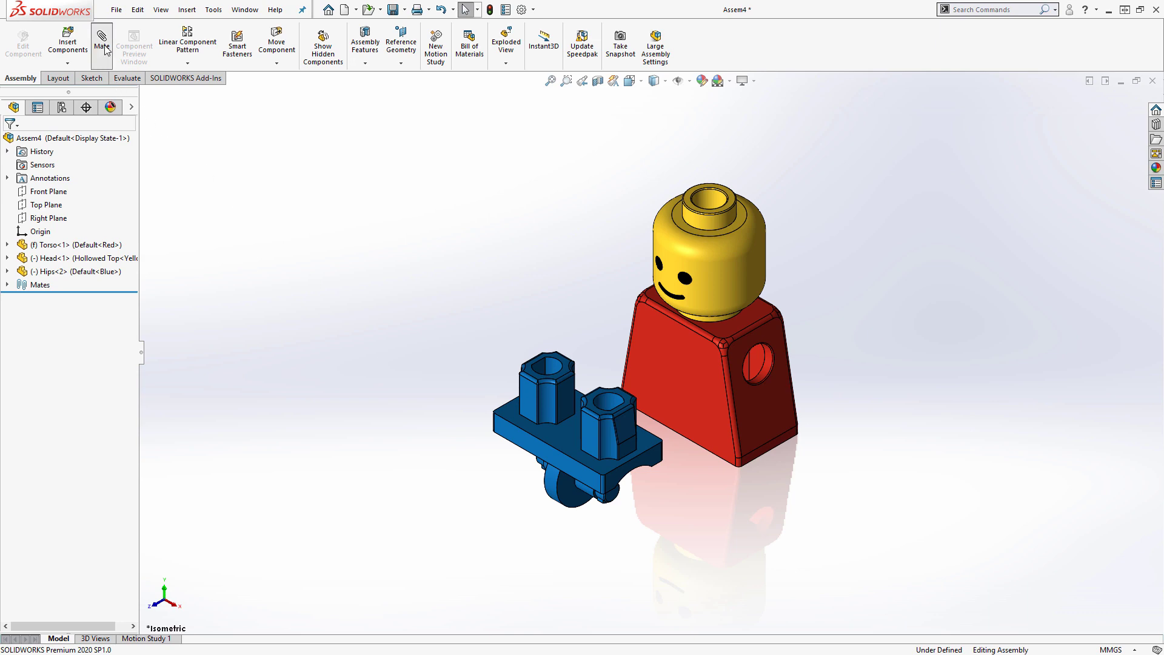
# Step: Mate the hips' top face coincident with the torso's underside
pyautogui.click(102, 44)
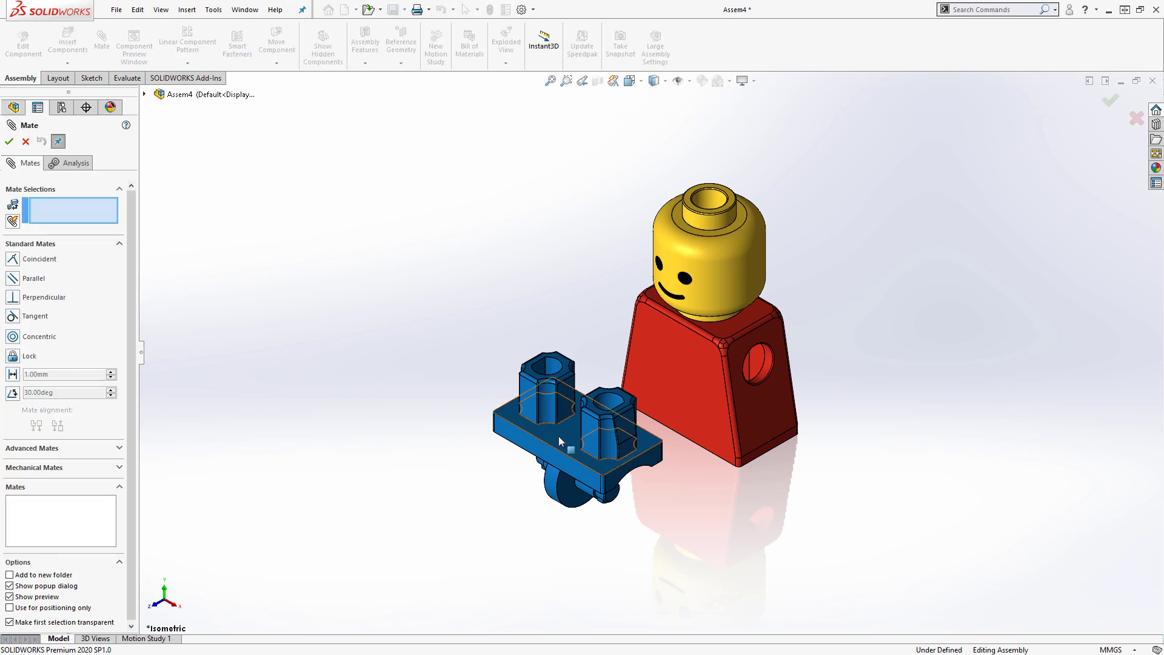
pyautogui.click(580, 445)
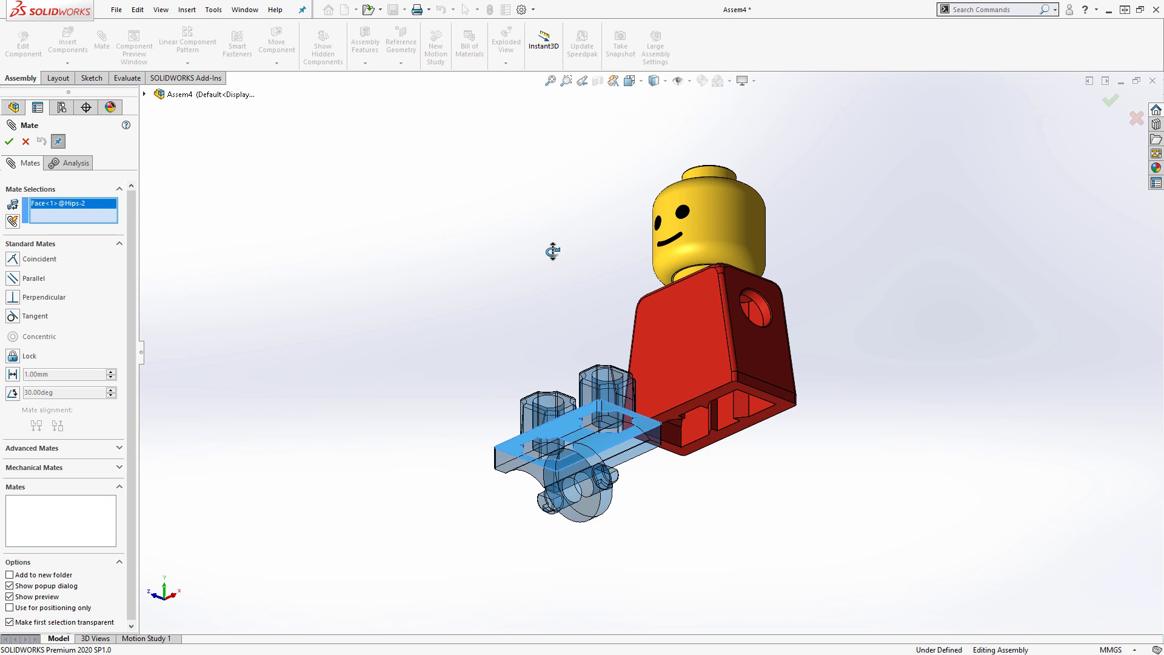
pyautogui.click(713, 397)
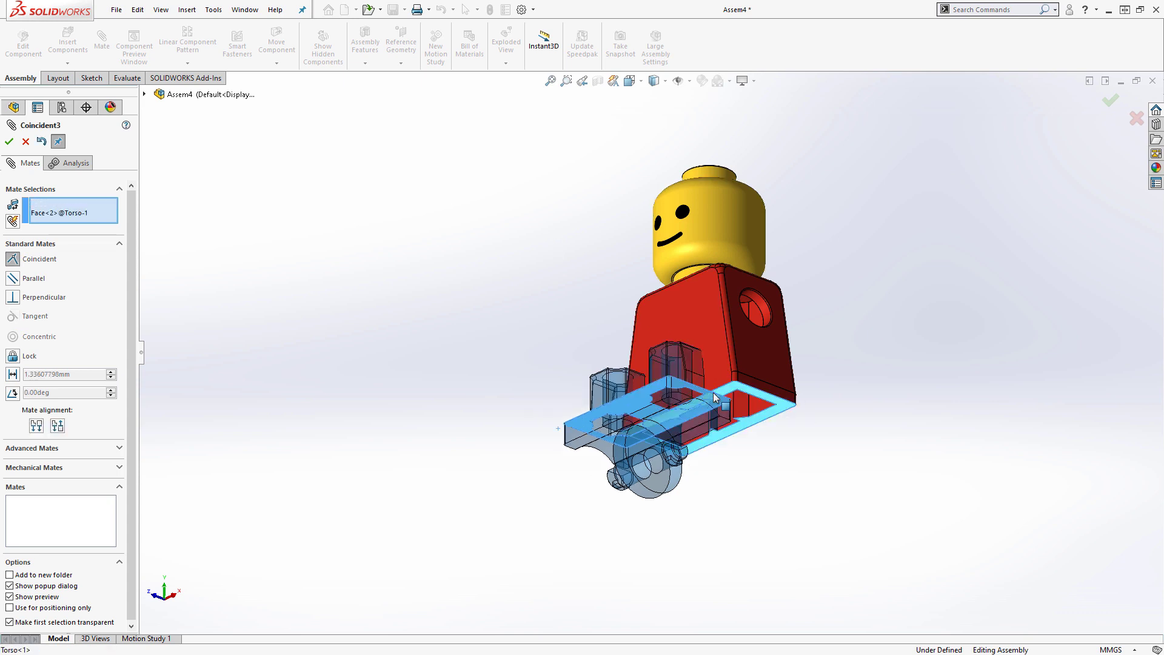
pyautogui.click(9, 141)
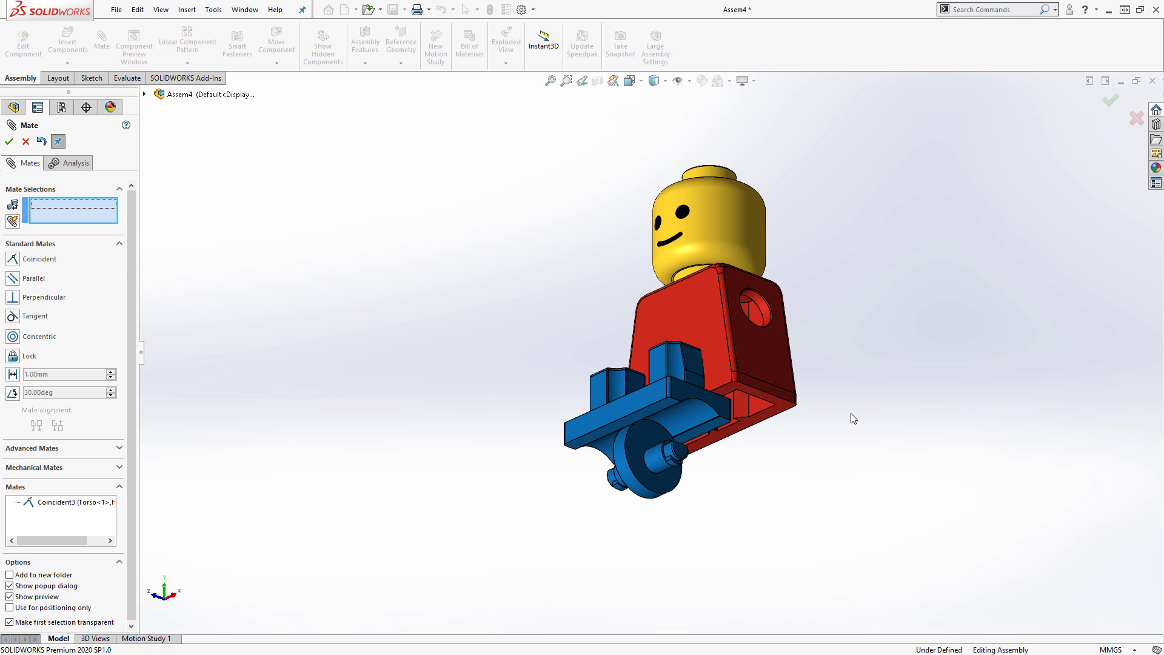
pyautogui.moveTo(142, 436)
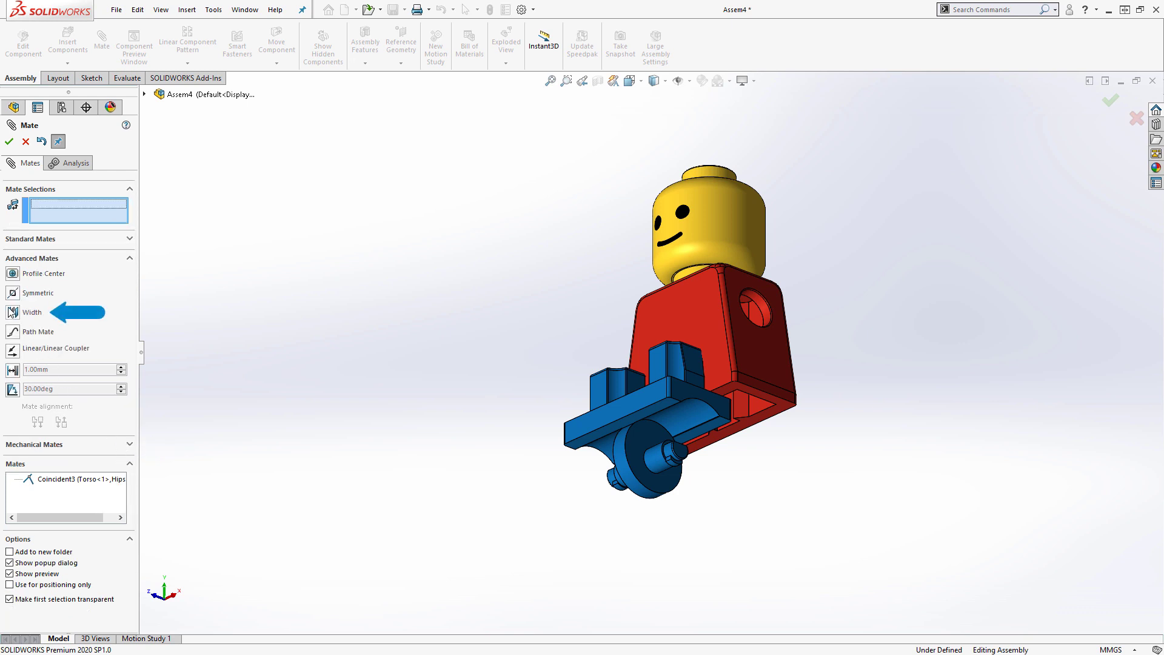
# Step: Add two Width advanced mates centring the hips under the torso side to side and front to back
pyautogui.click(32, 312)
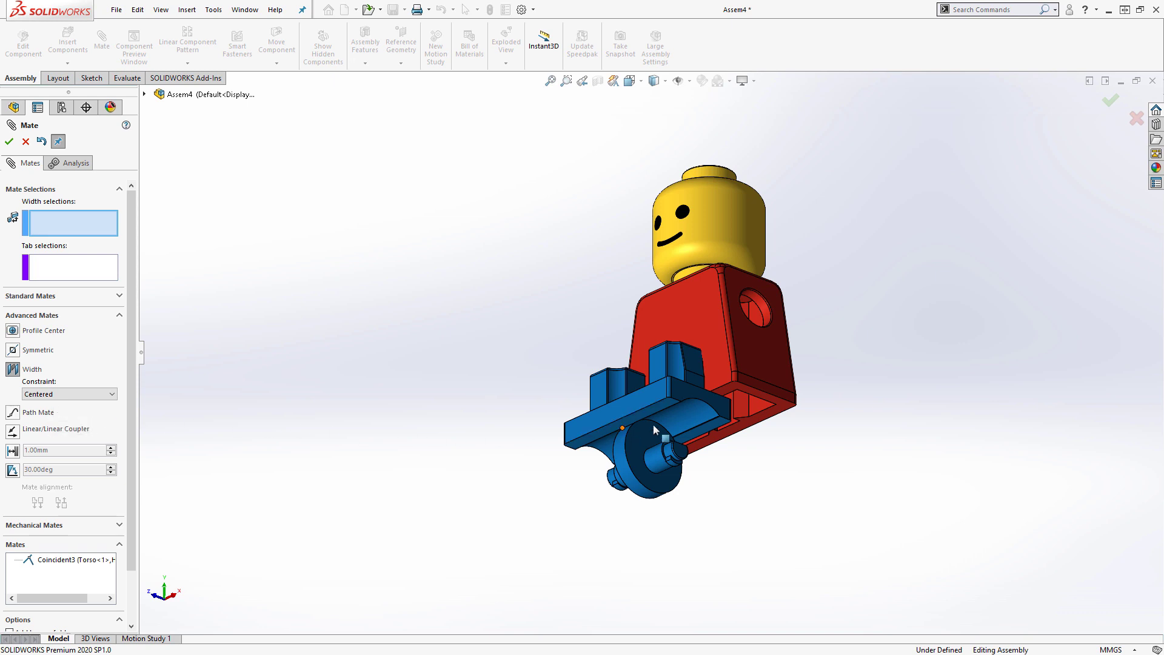
pyautogui.click(756, 392)
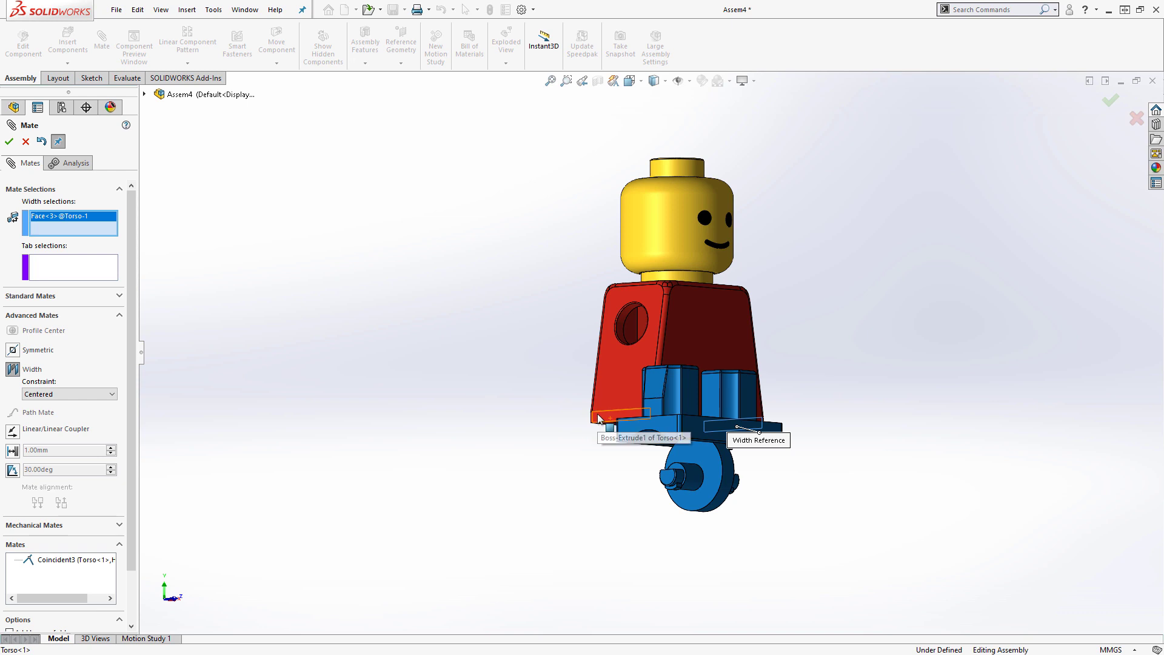
pyautogui.click(634, 430)
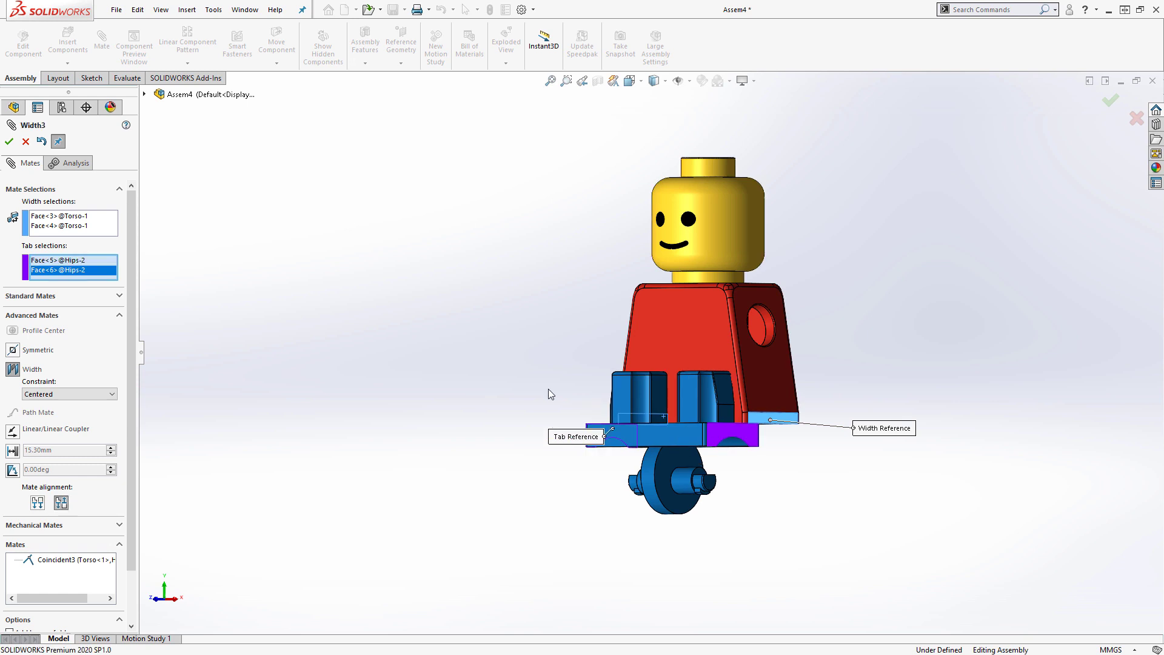
pyautogui.click(8, 141)
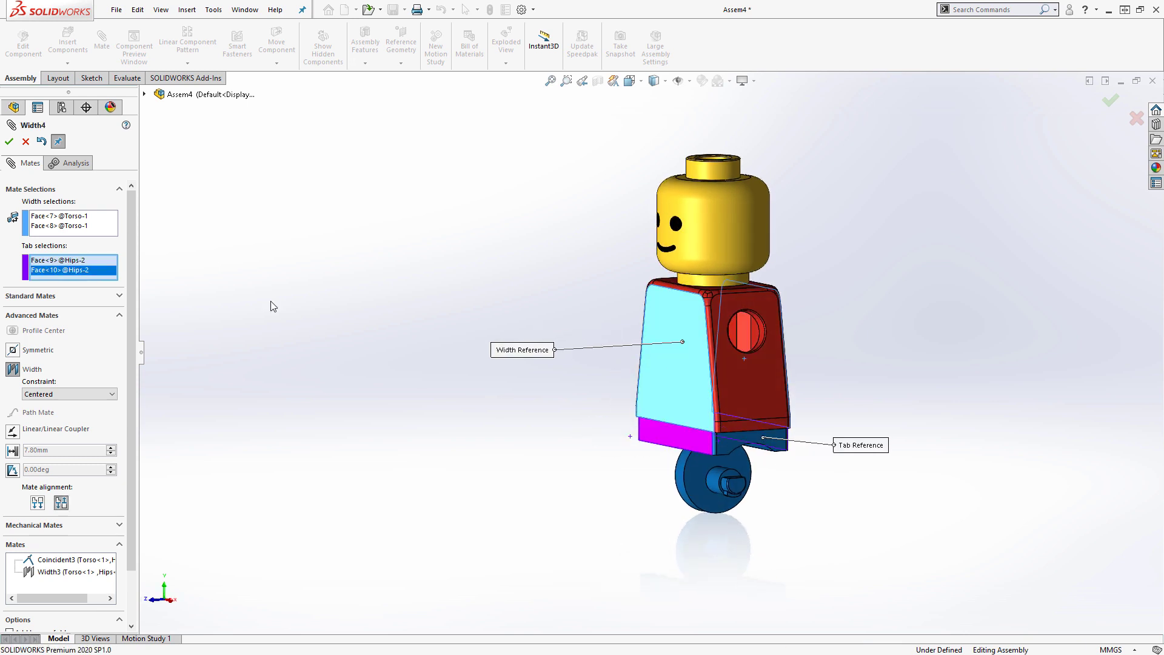
pyautogui.click(9, 141)
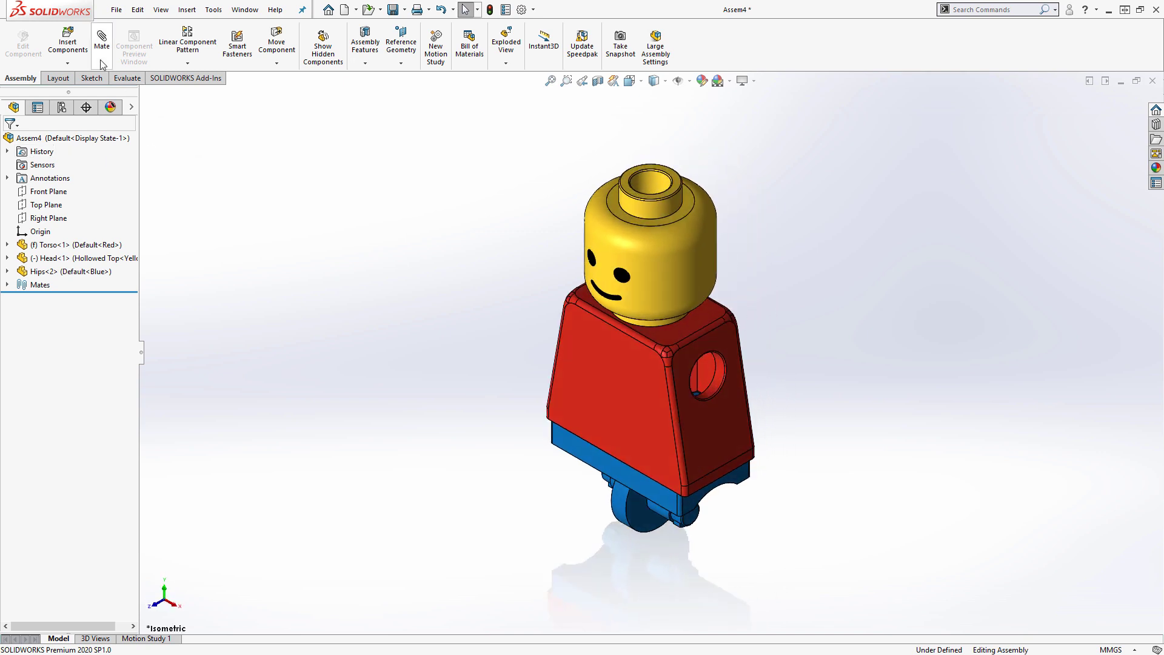
# Step: Insert Leg(s).SLDPRT in its Left configuration beside the figure
pyautogui.click(67, 42)
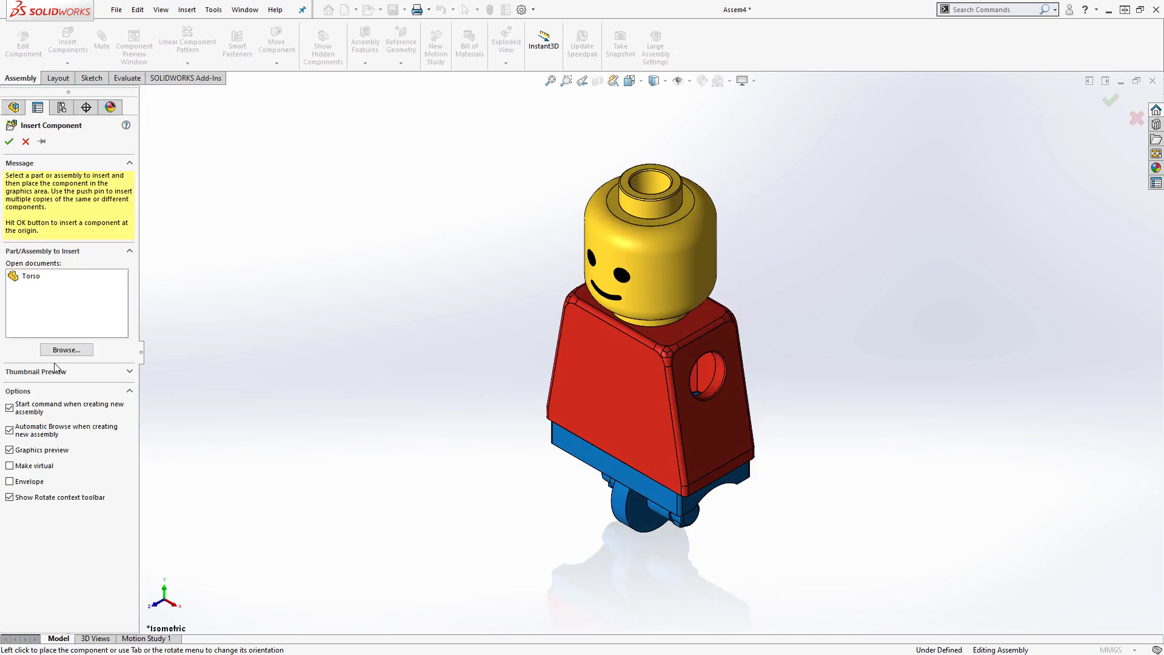
pyautogui.click(66, 349)
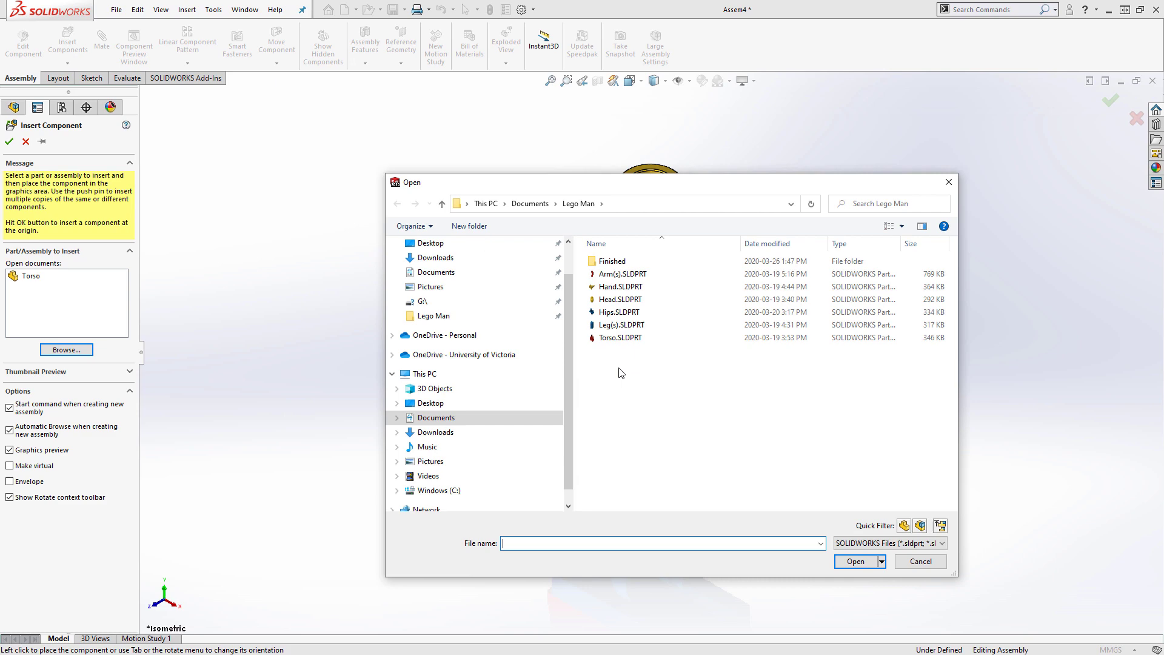
pyautogui.click(619, 325)
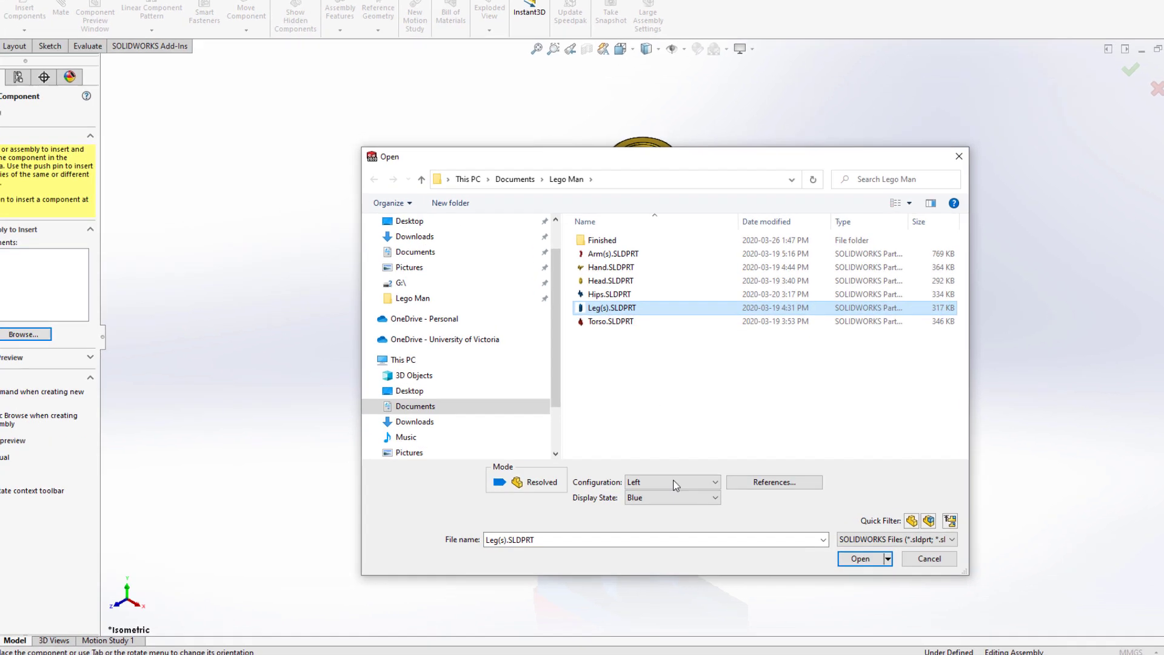
pyautogui.click(669, 482)
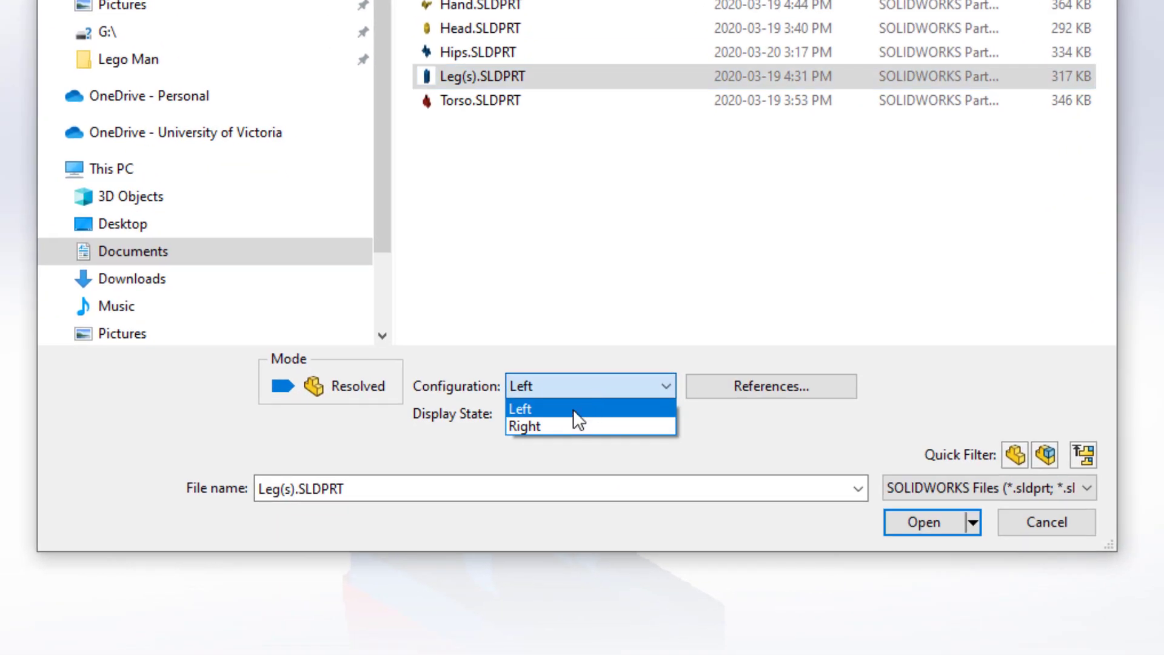
pyautogui.moveTo(584, 420)
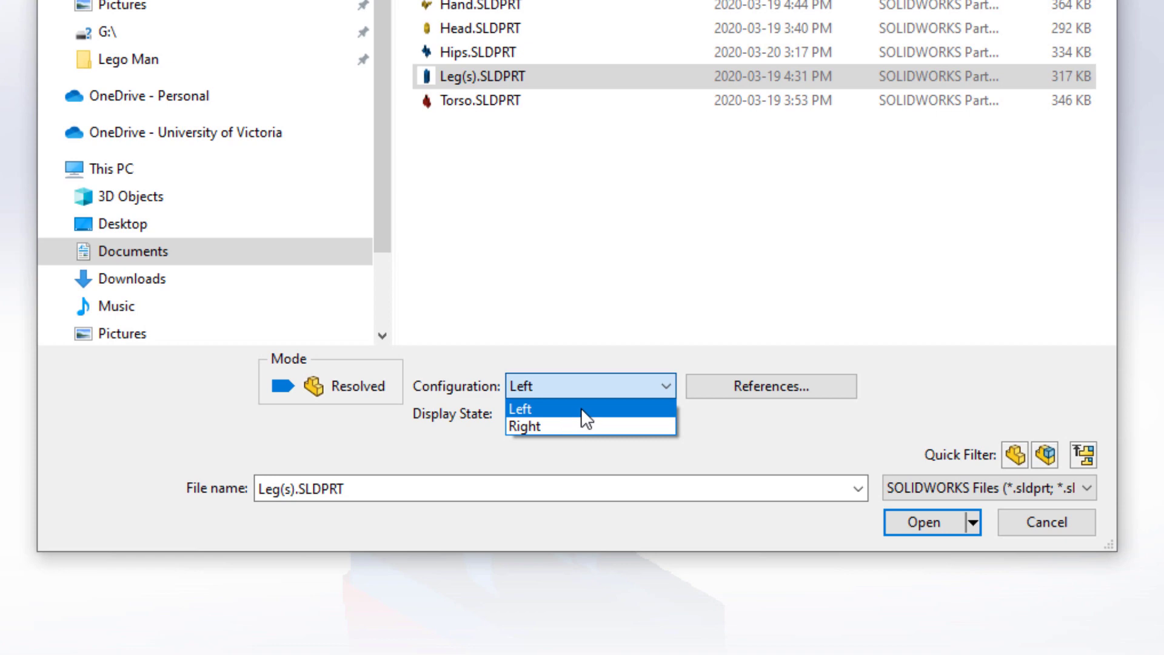
pyautogui.click(521, 408)
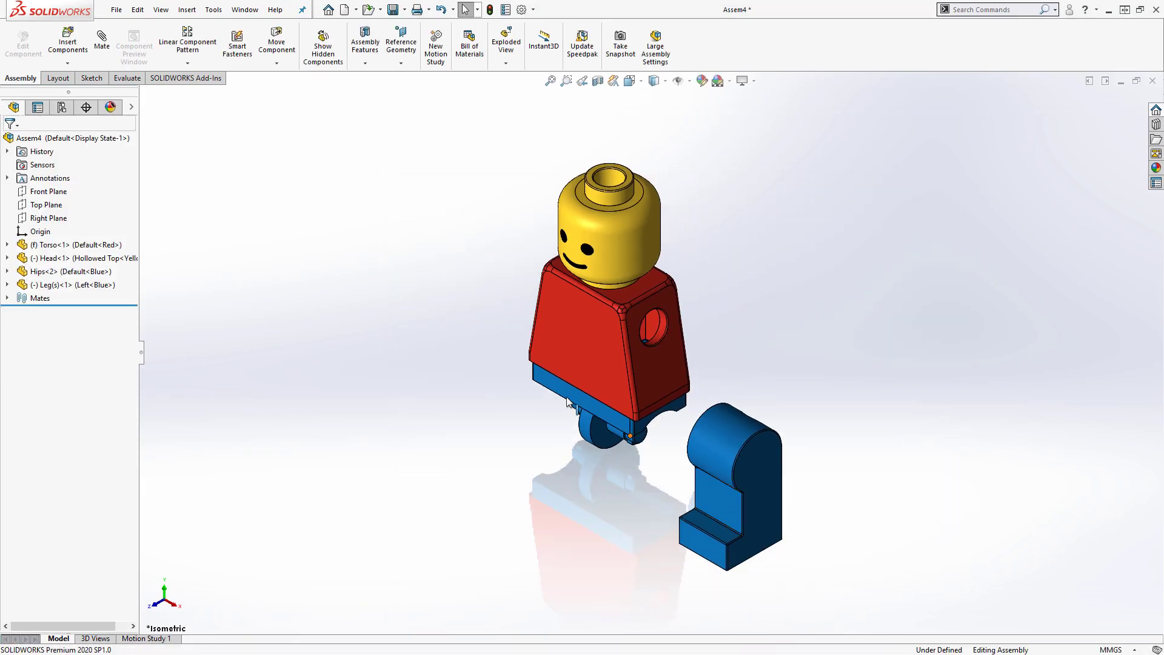
pyautogui.click(102, 44)
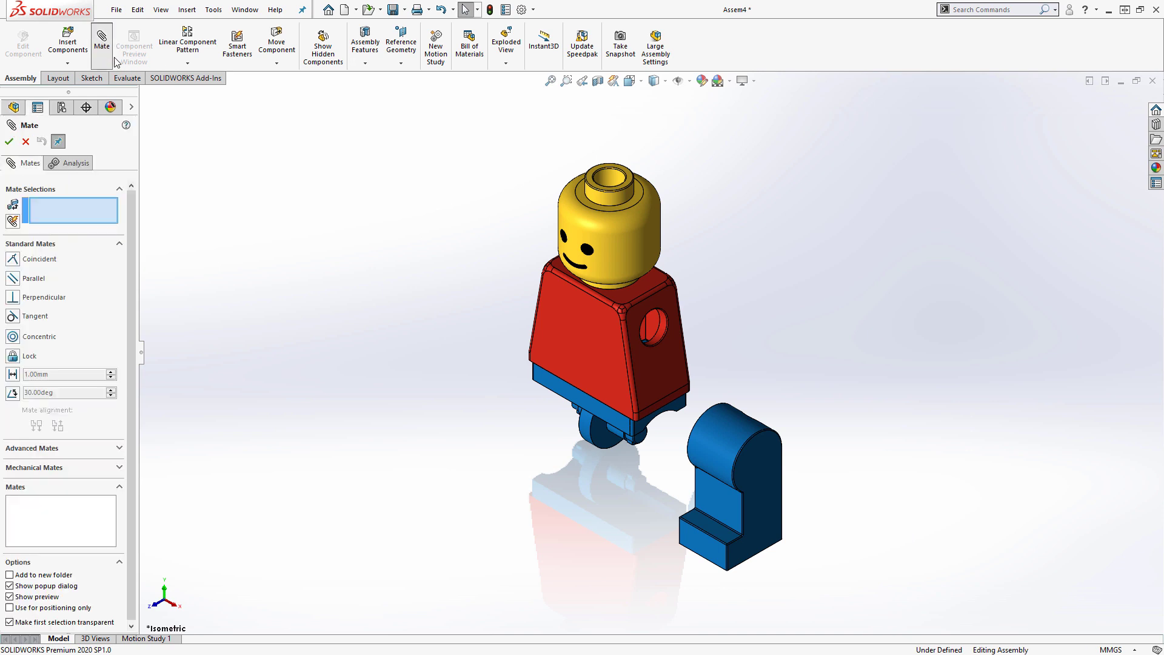
# Step: Mate the left leg's hole concentric with the hips pin and its face coincident so it hangs below
pyautogui.click(622, 452)
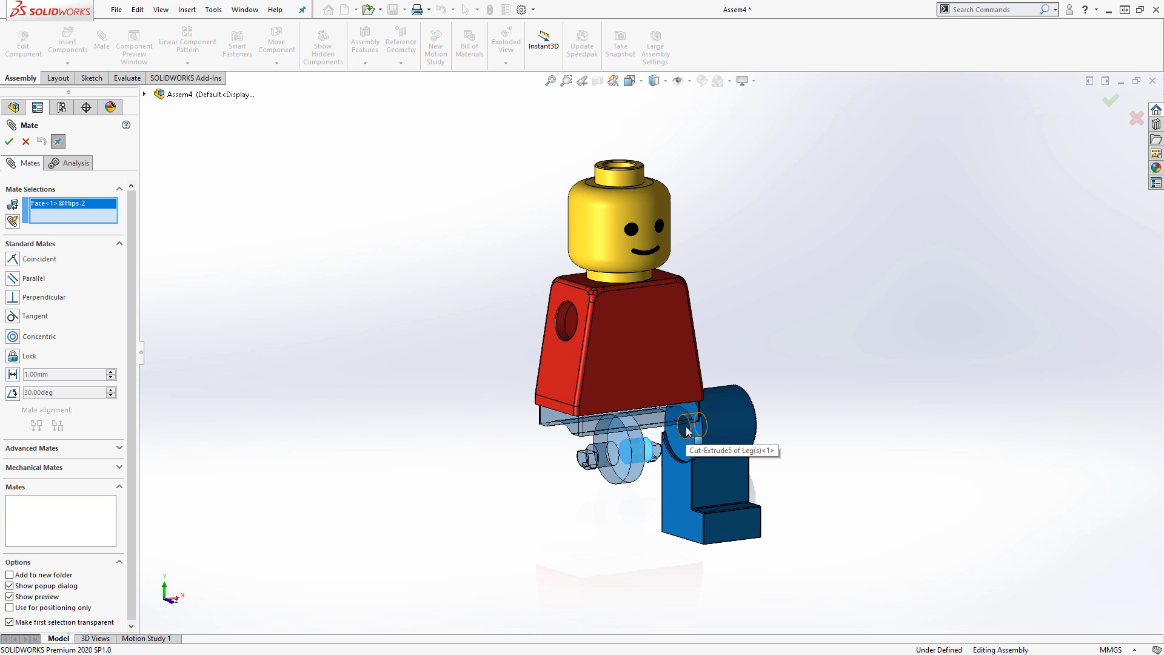
pyautogui.click(690, 423)
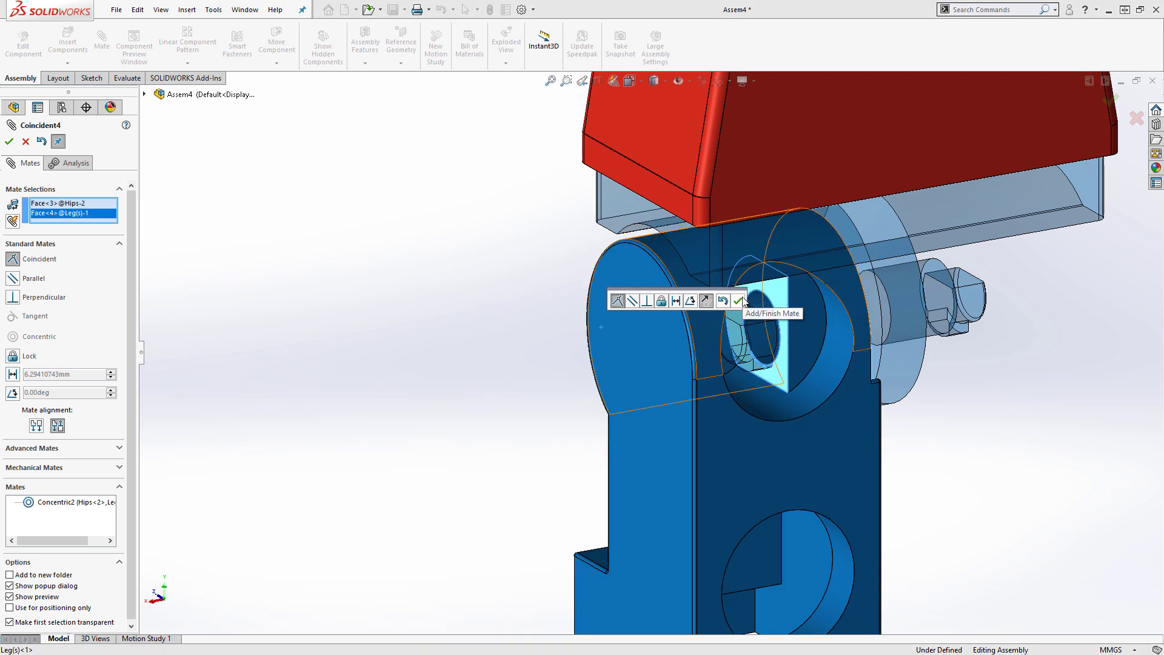
pyautogui.click(741, 300)
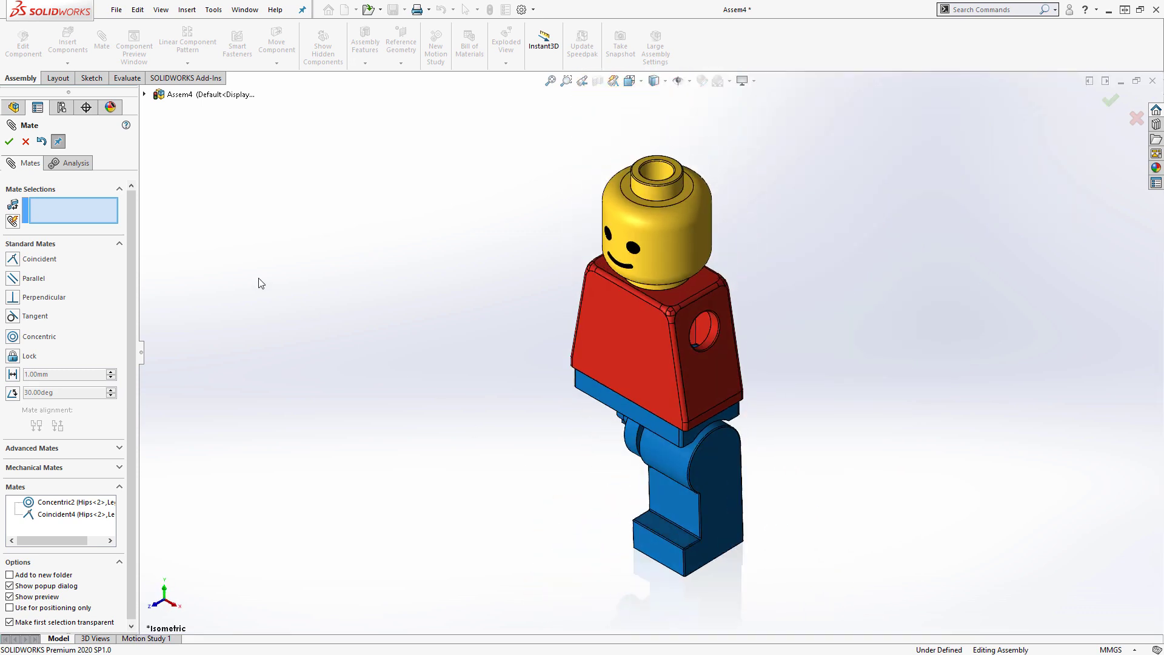
pyautogui.click(9, 142)
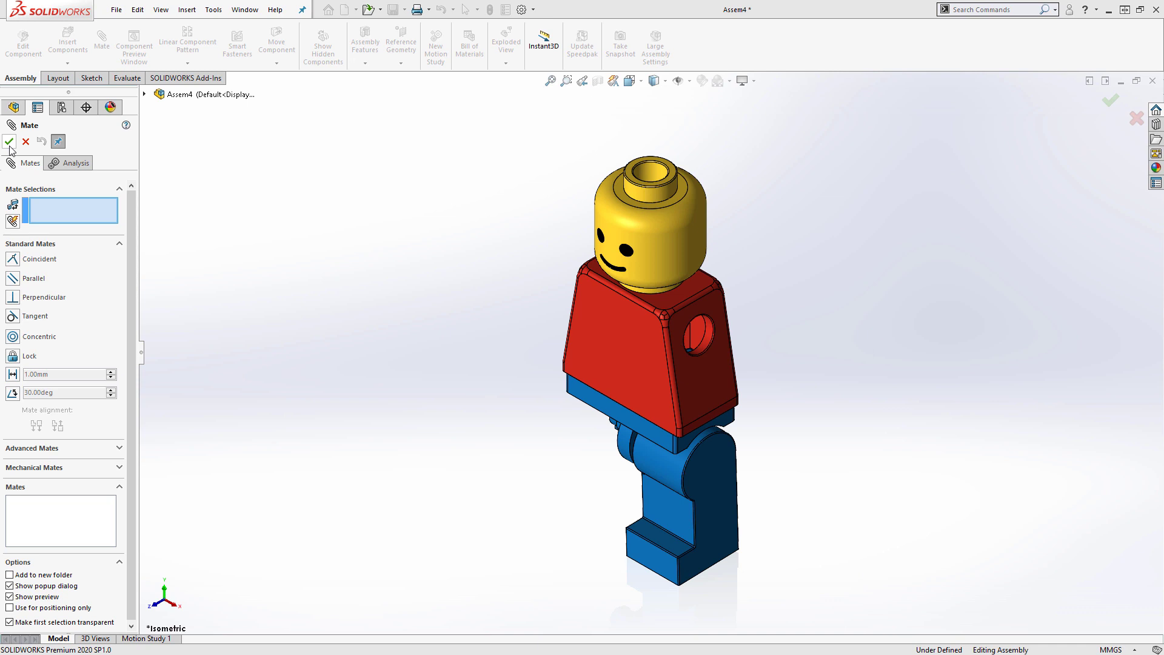
# Step: Copy the leg into the assembly and switch the copy to the Right configuration
pyautogui.click(9, 141)
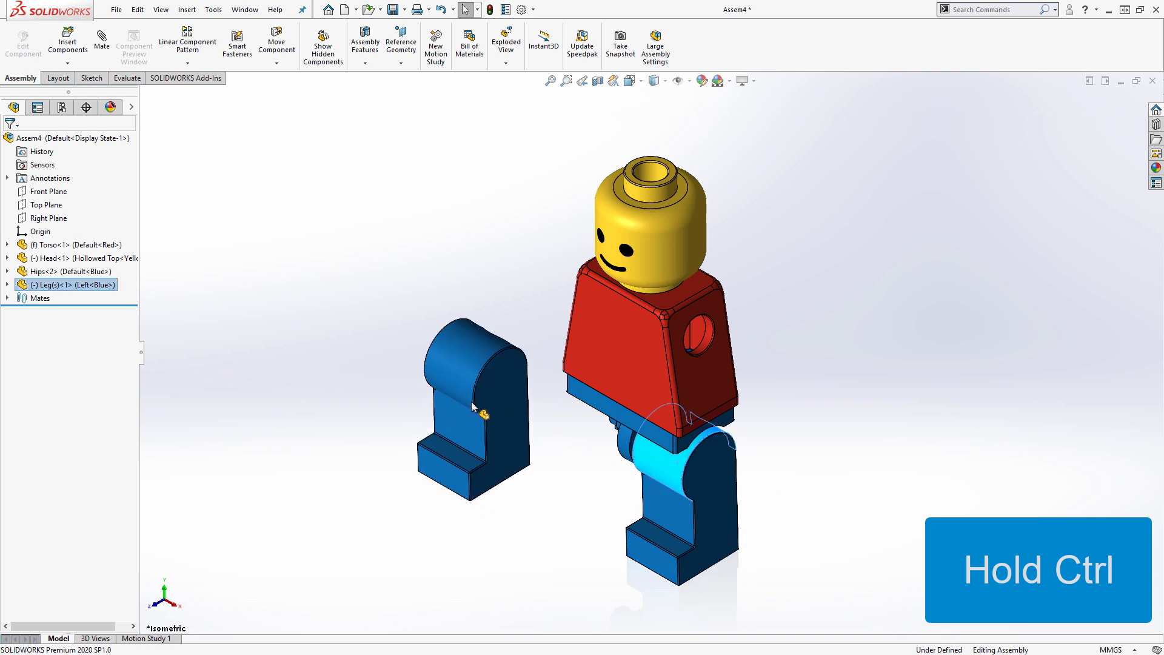
pyautogui.click(510, 343)
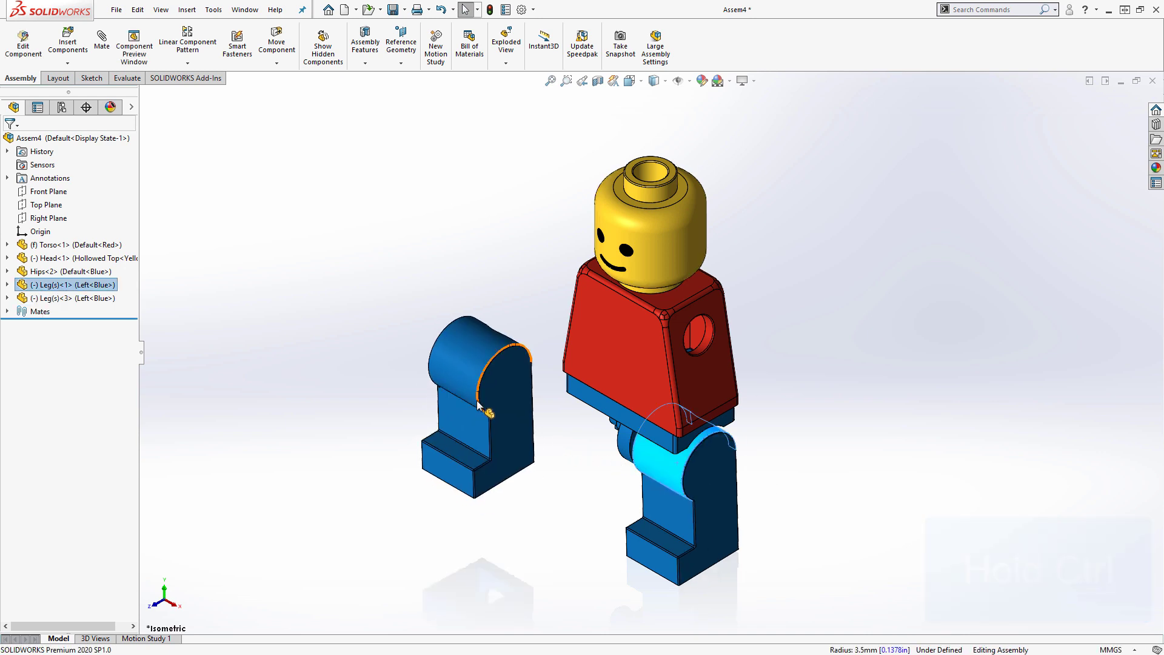
pyautogui.click(466, 352)
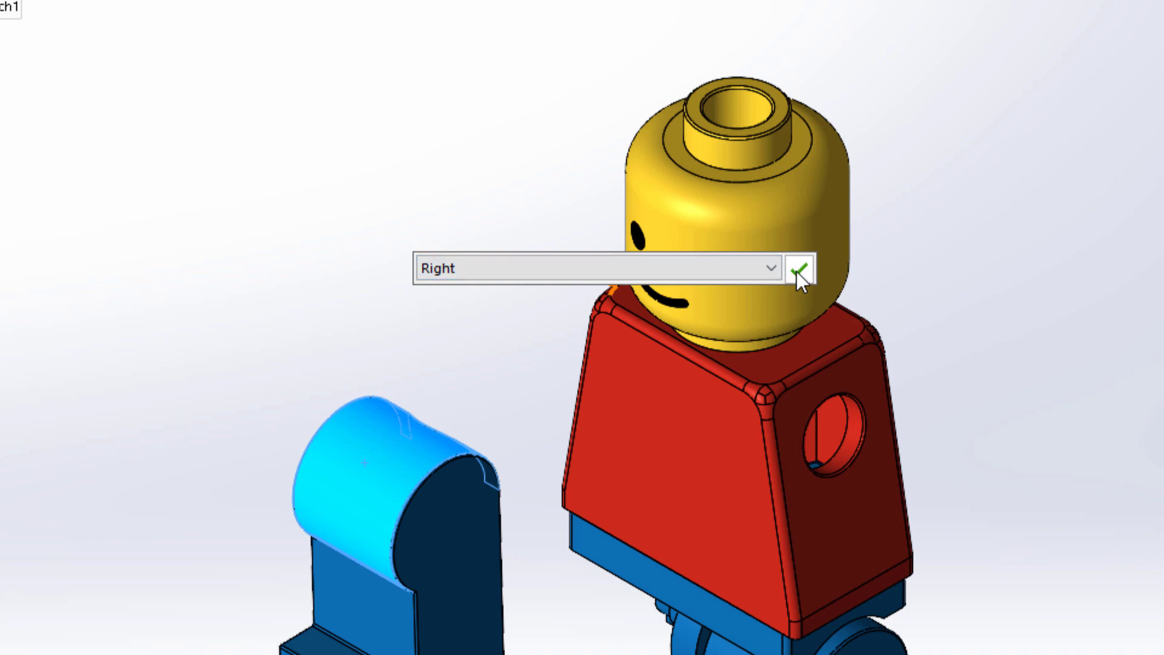
pyautogui.click(801, 269)
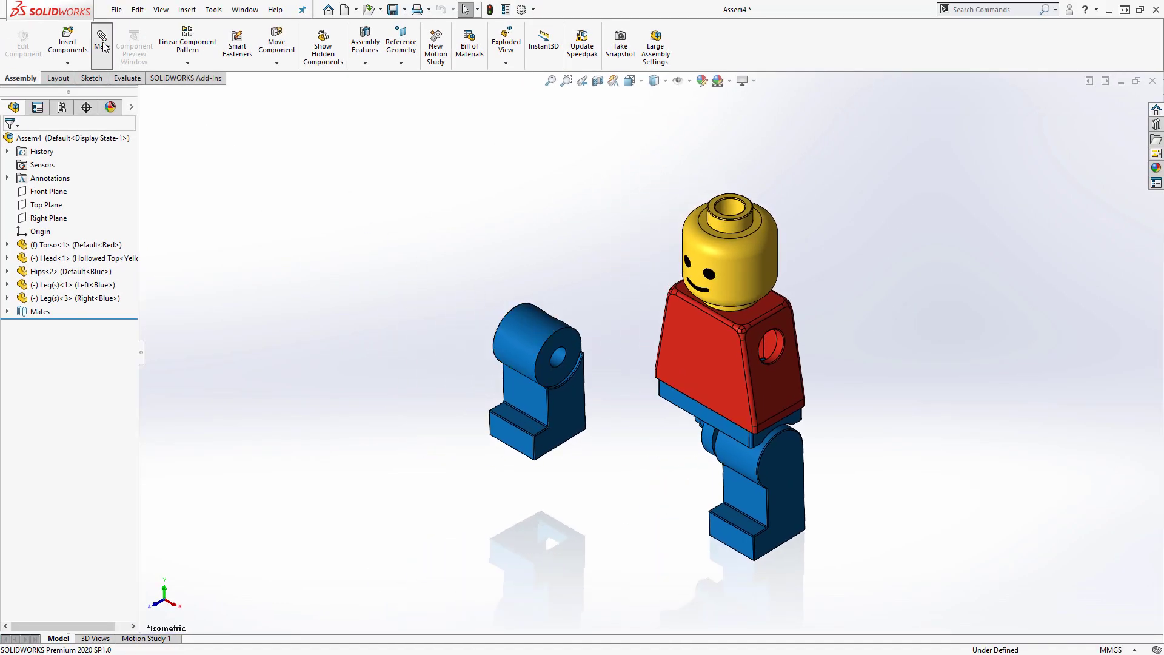
pyautogui.click(102, 43)
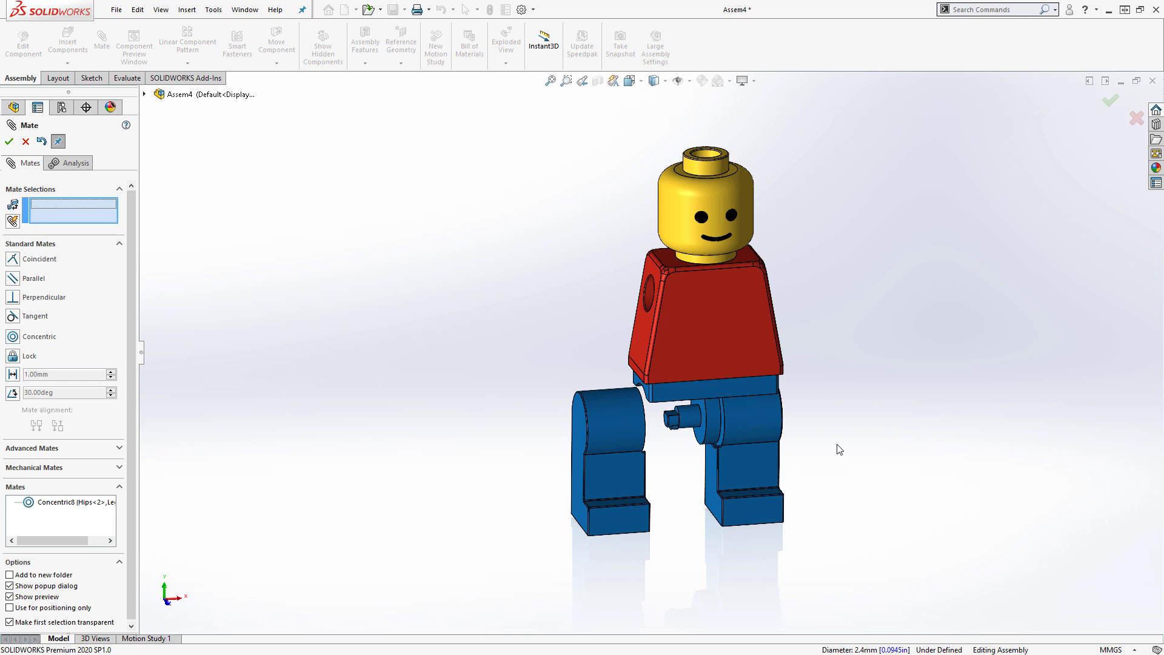
pyautogui.moveTo(621, 422)
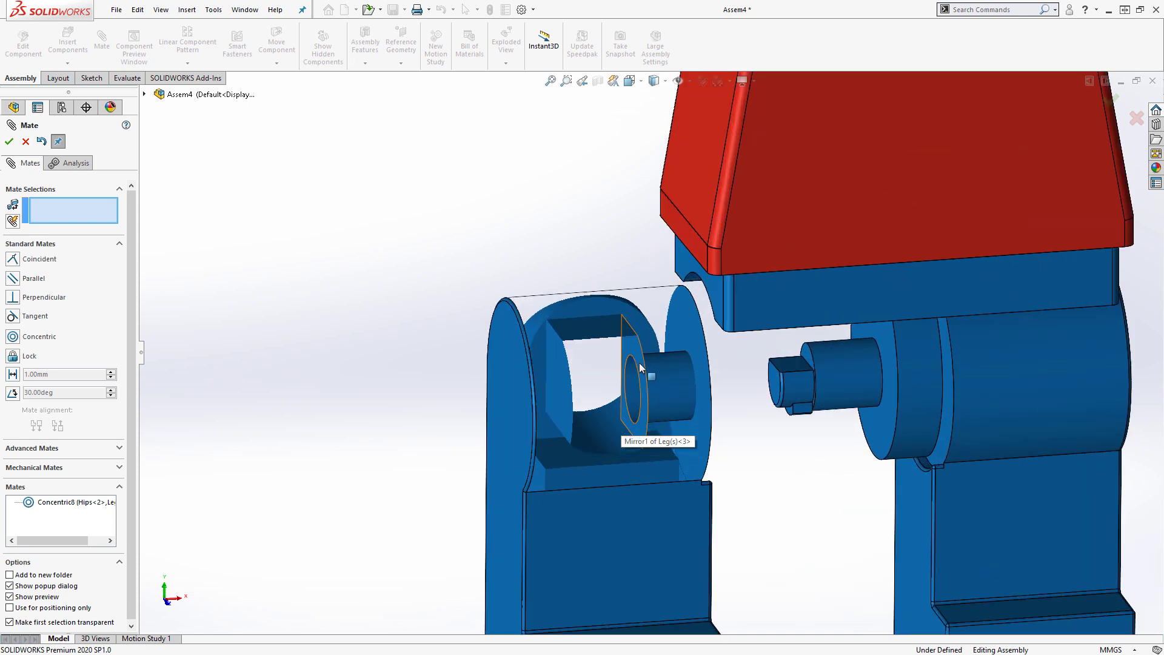
pyautogui.moveTo(636, 360)
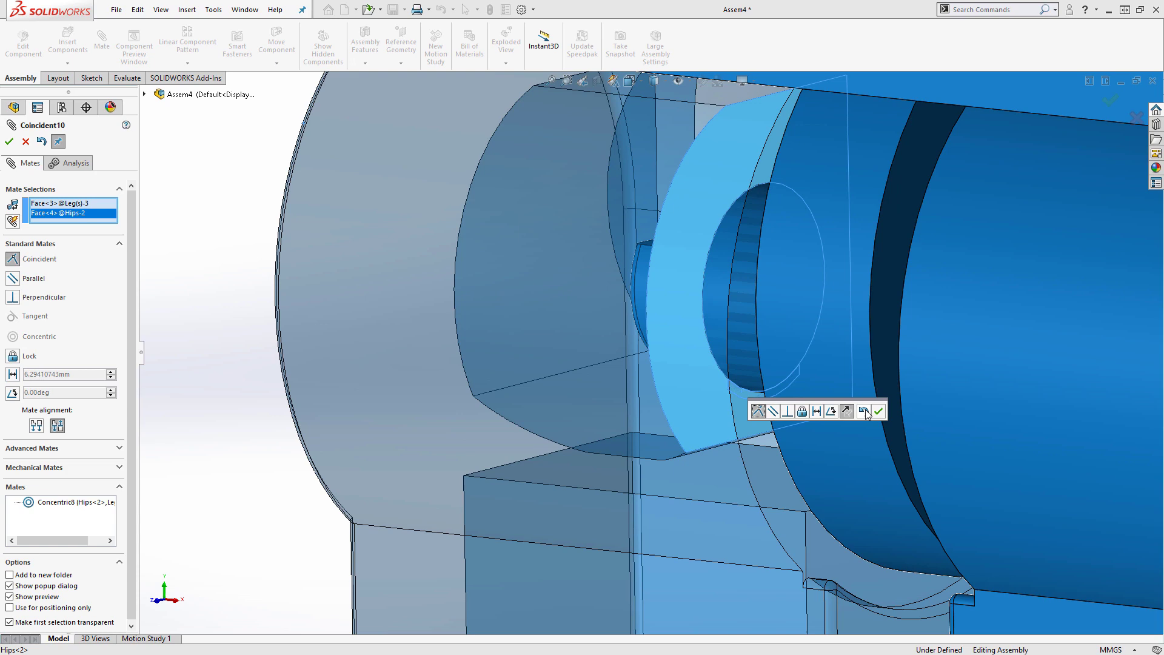
# Step: Confirm the coincident mate between the right leg and hips and finish mating
pyautogui.click(877, 411)
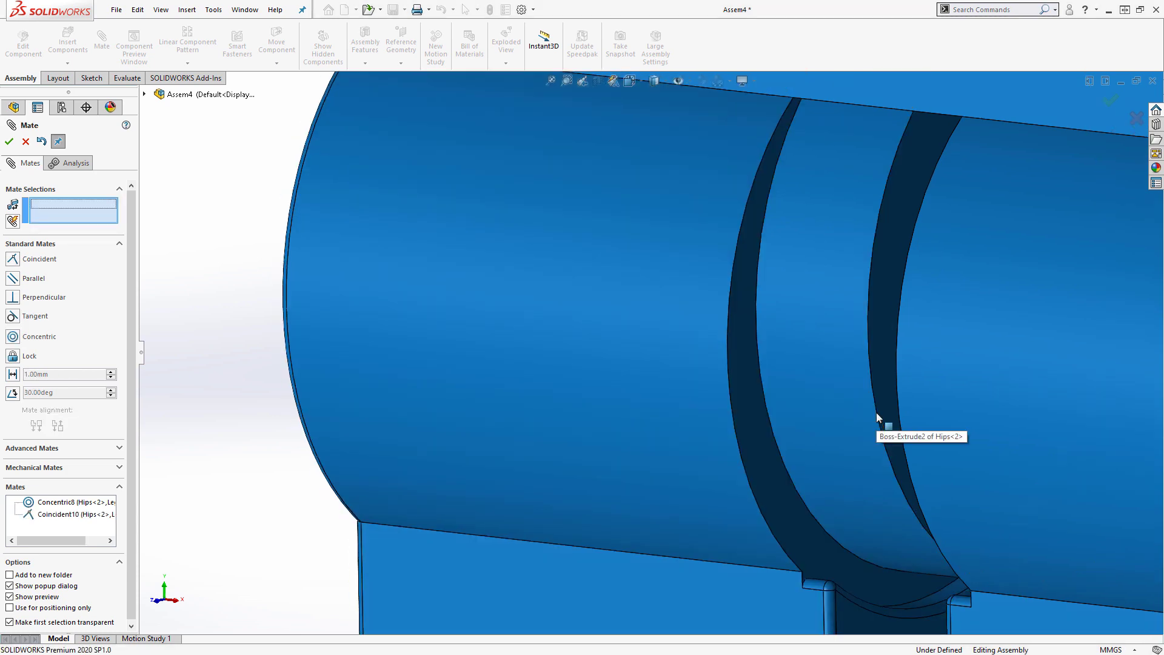
pyautogui.click(8, 142)
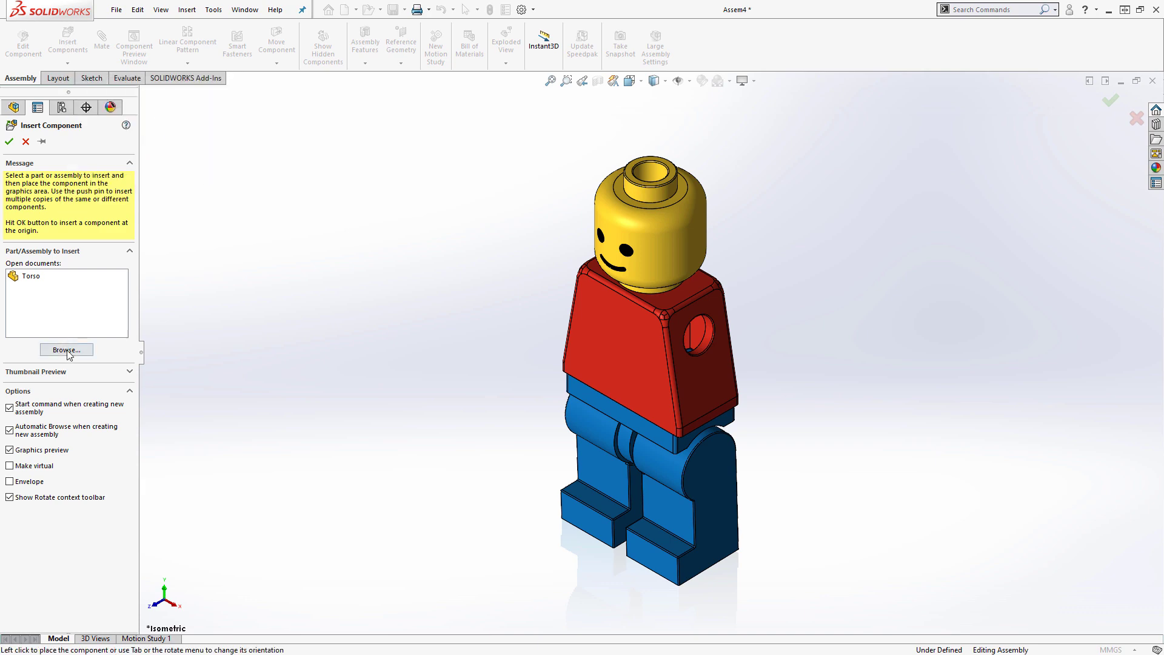
# Step: Insert Arm(s).SLDPRT and place it beside the figure
pyautogui.click(66, 349)
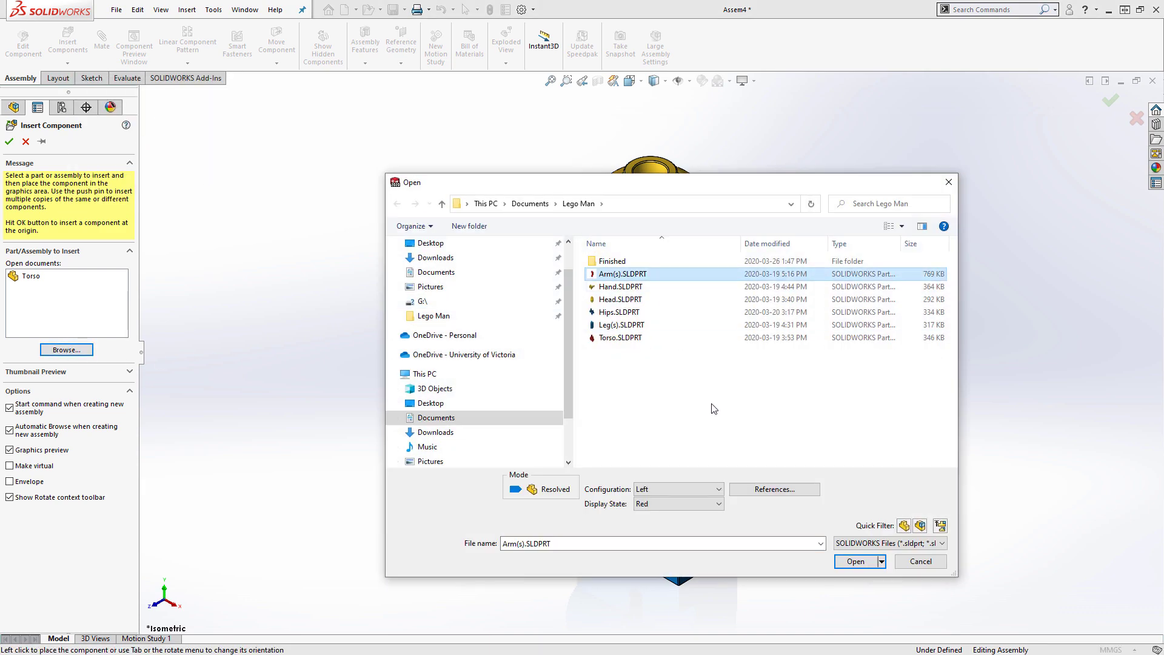
pyautogui.click(855, 560)
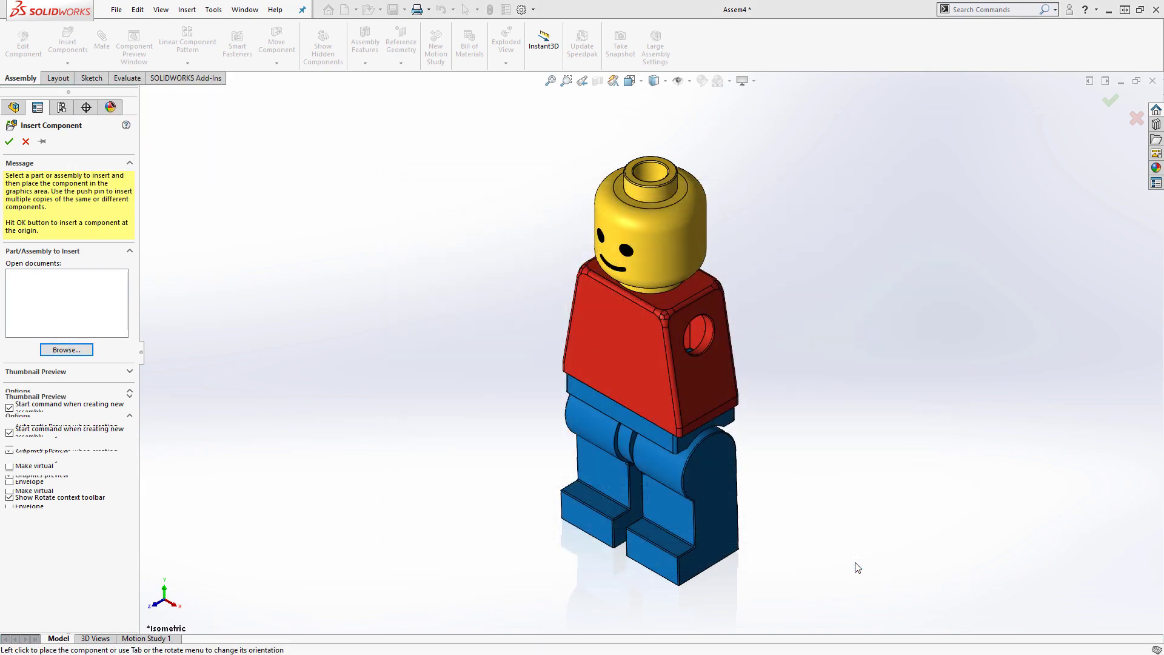
pyautogui.click(839, 490)
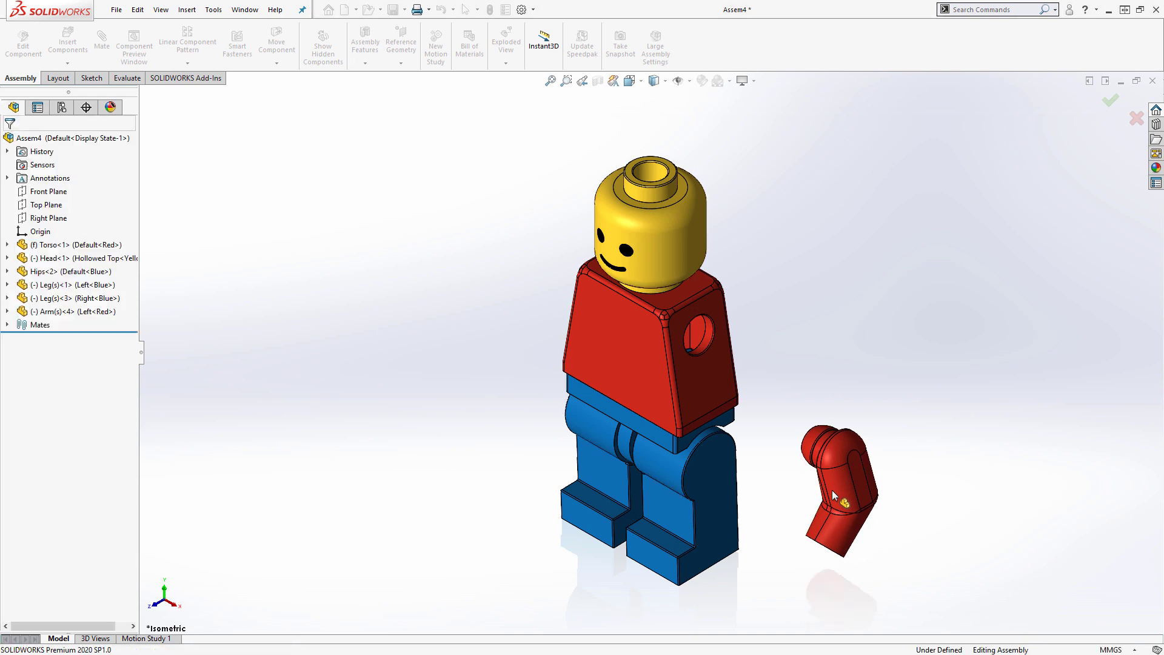
# Step: Mate the arm's shoulder peg concentric and coincident into the torso's shoulder hole
pyautogui.click(790, 402)
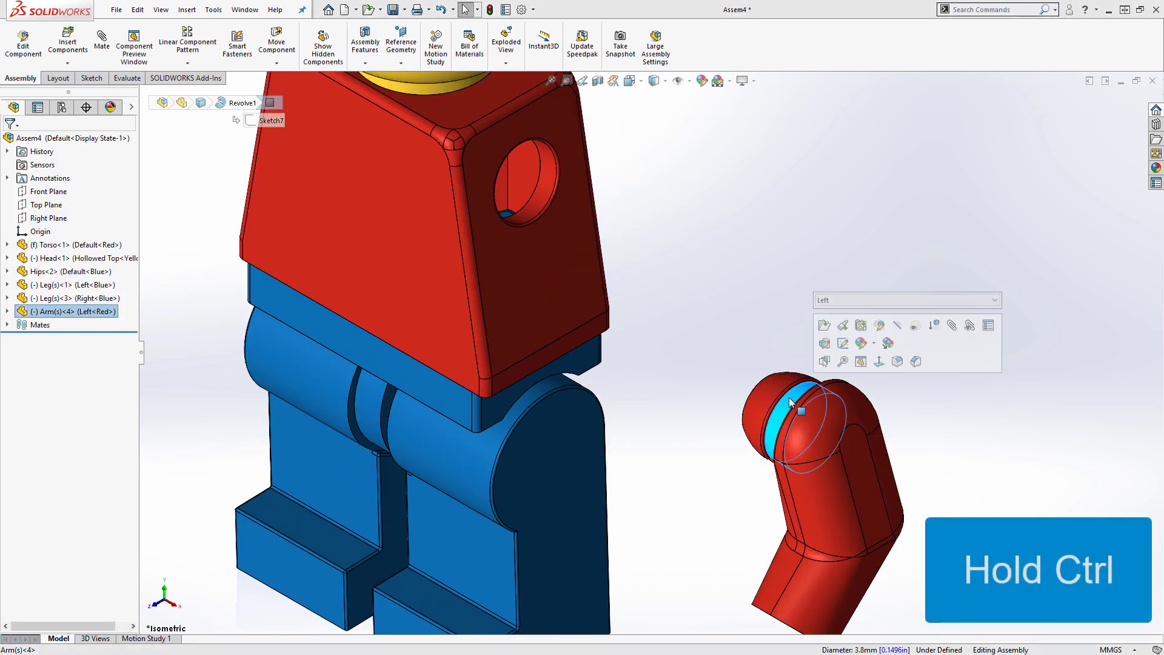
pyautogui.click(531, 175)
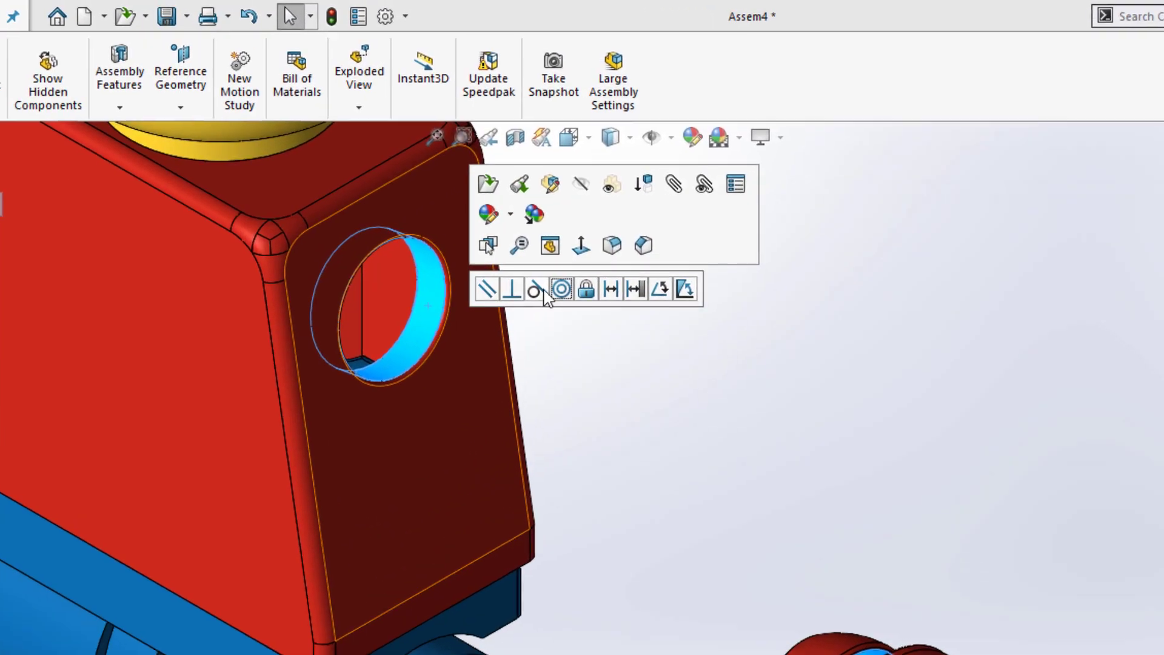
pyautogui.moveTo(560, 290)
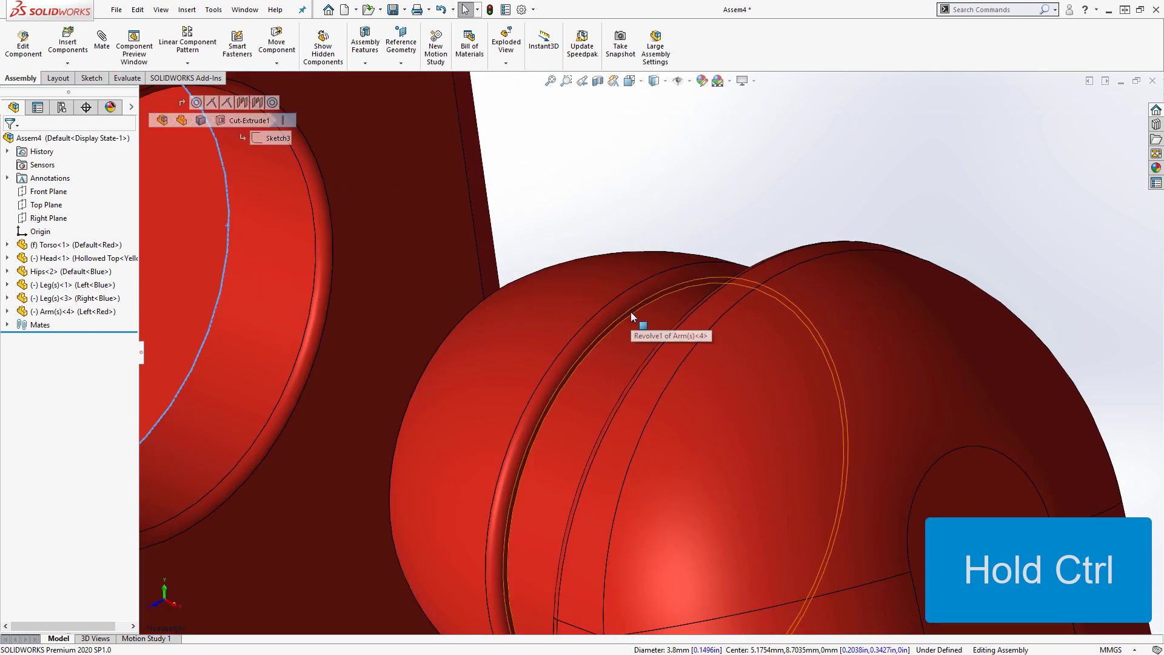
pyautogui.click(634, 319)
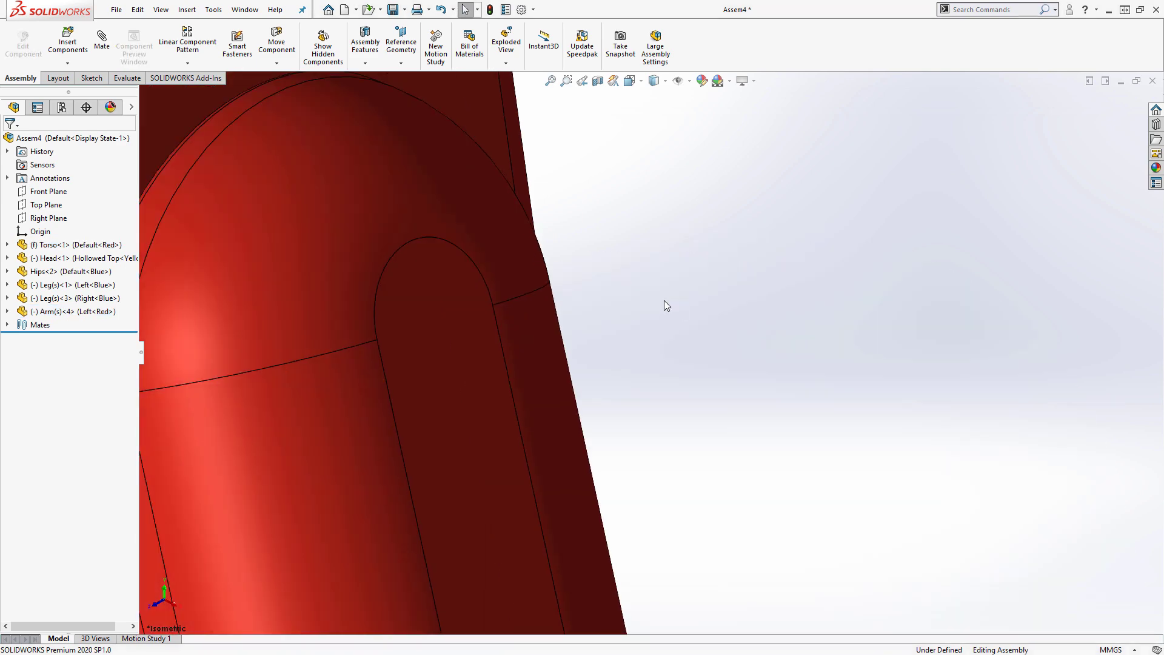
pyautogui.click(68, 43)
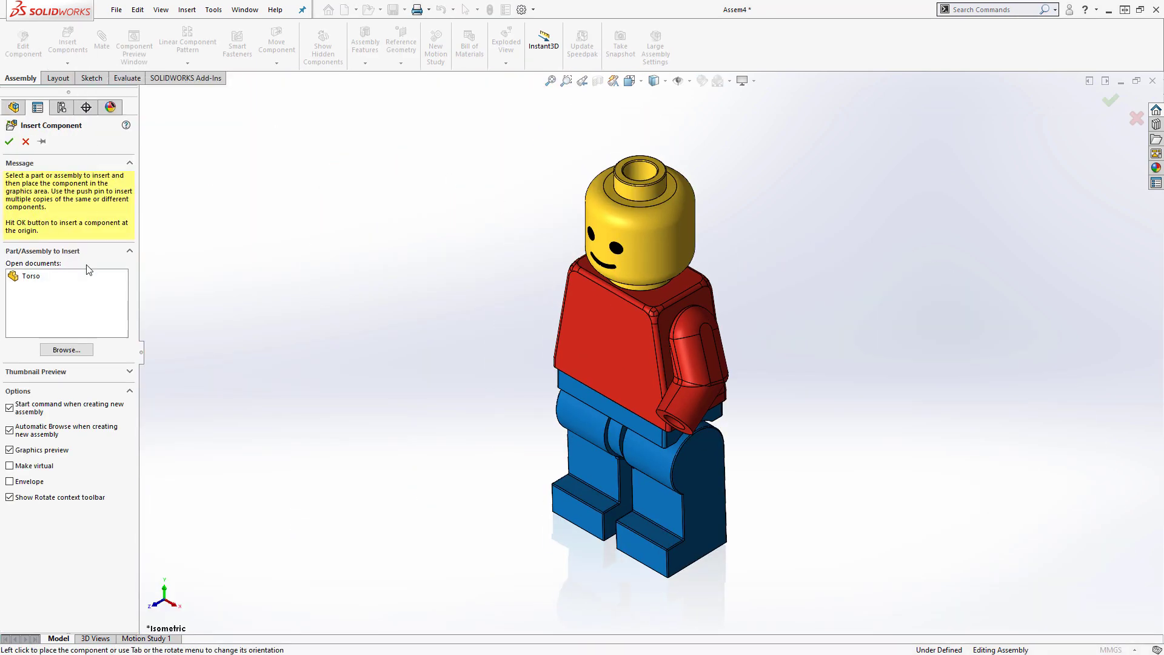
# Step: Insert Hand.SLDPRT to attach at the end of the left arm
pyautogui.click(65, 349)
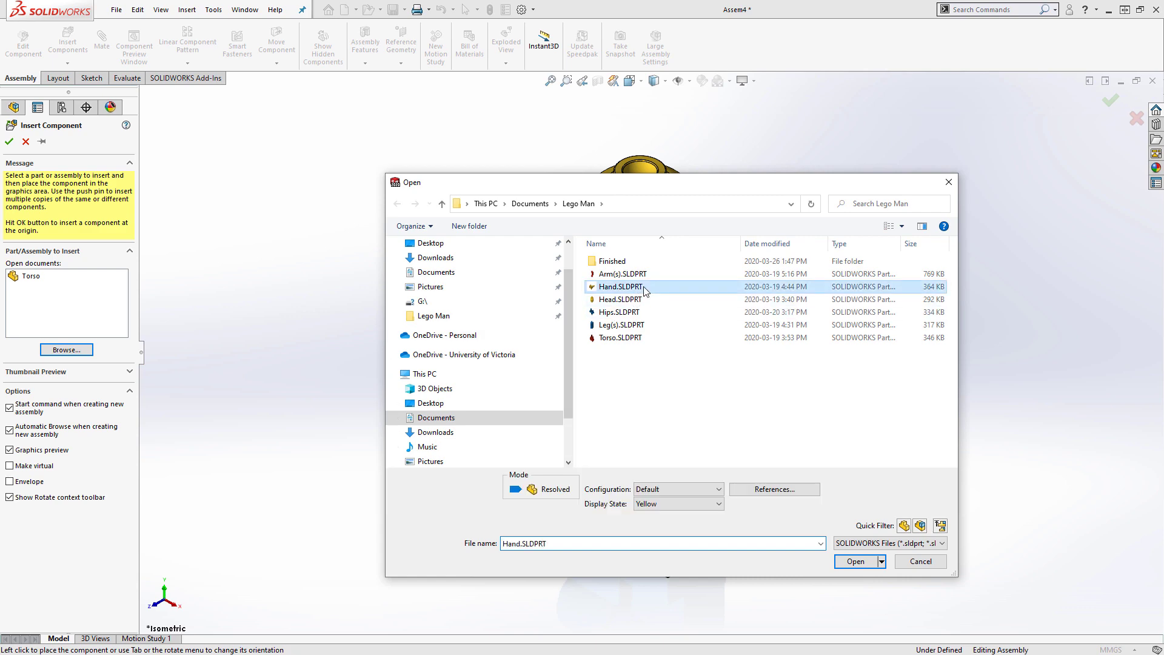
pyautogui.click(855, 560)
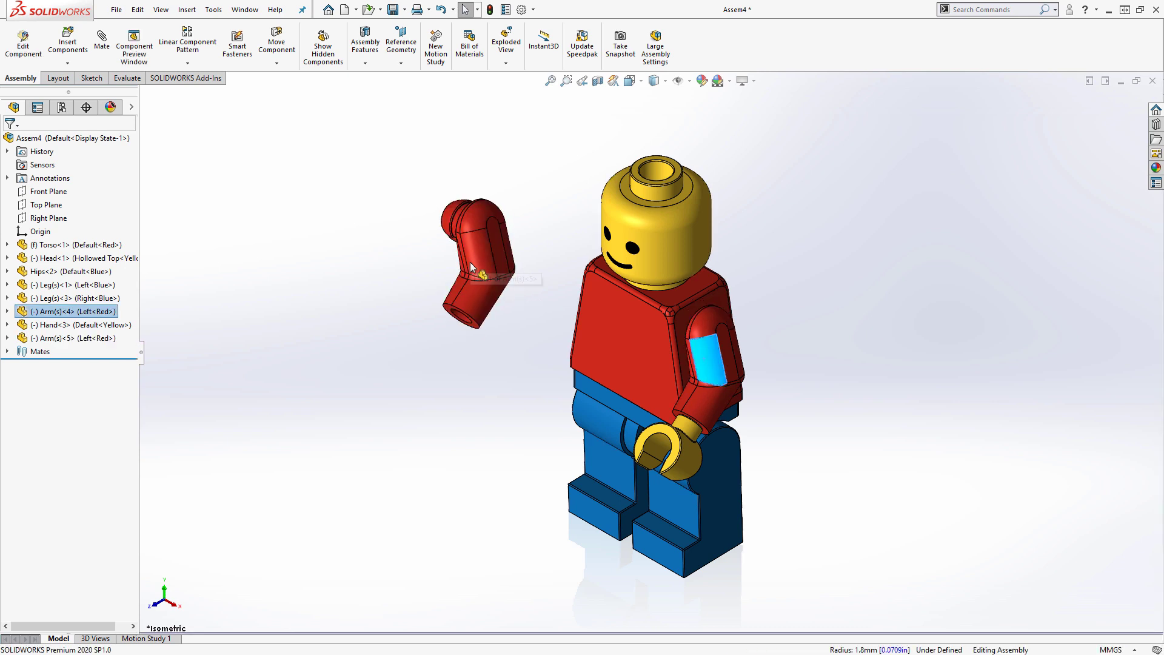
# Step: Switch the copied arm to the Right configuration and mate it into the other shoulder hole
pyautogui.click(476, 263)
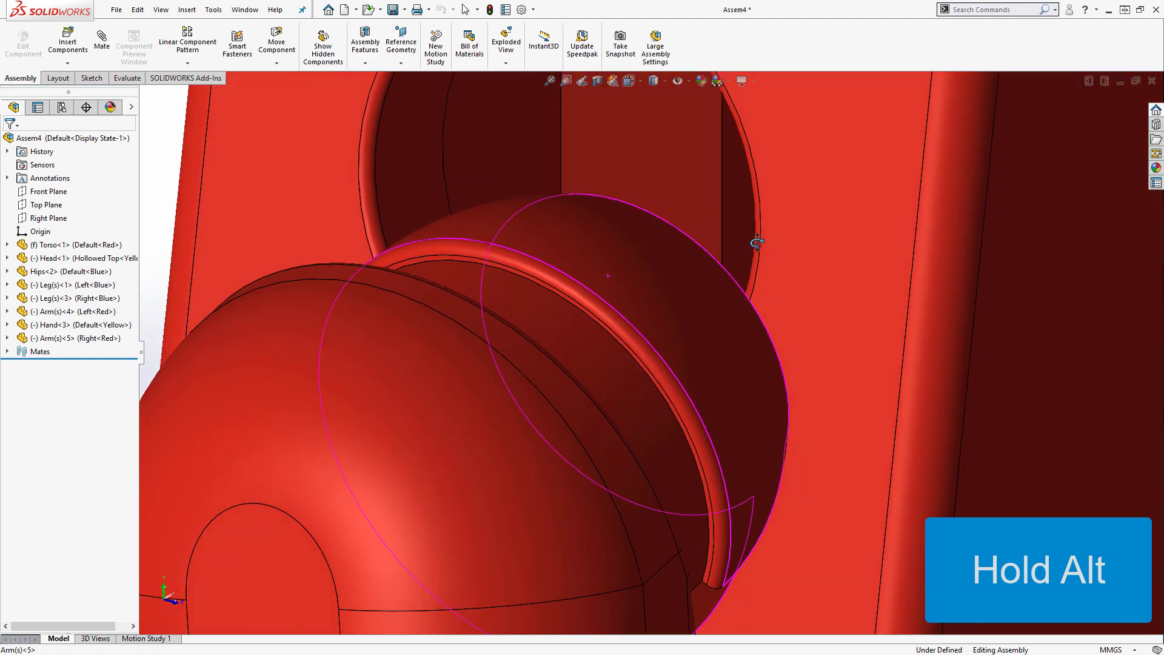
pyautogui.click(623, 357)
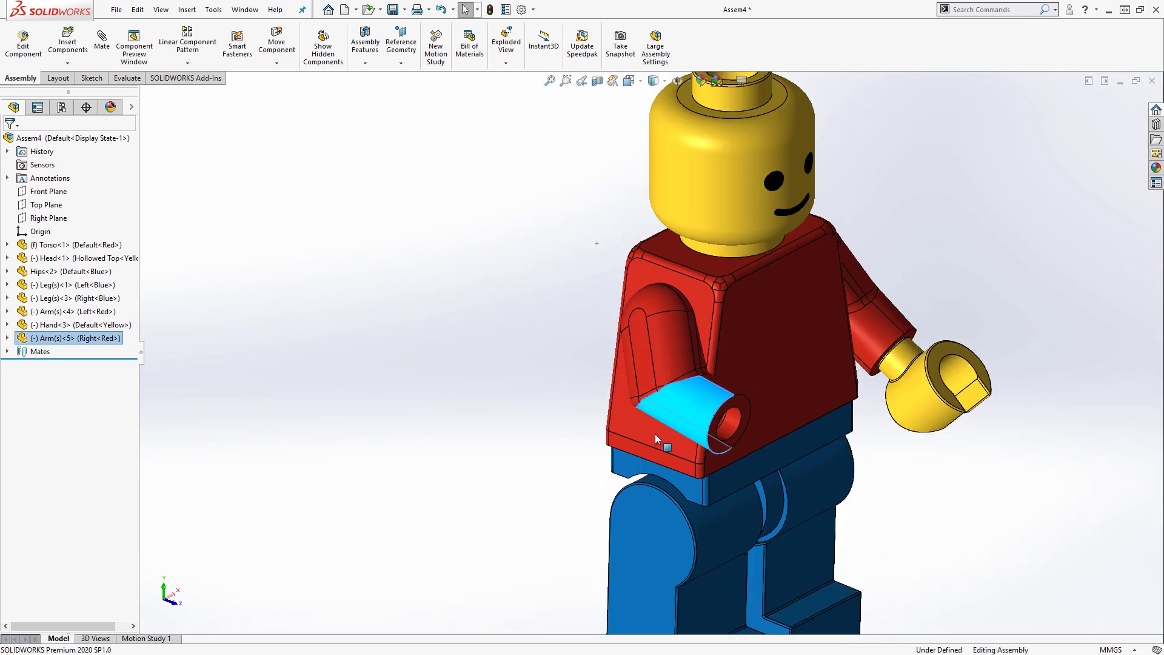
pyautogui.click(574, 394)
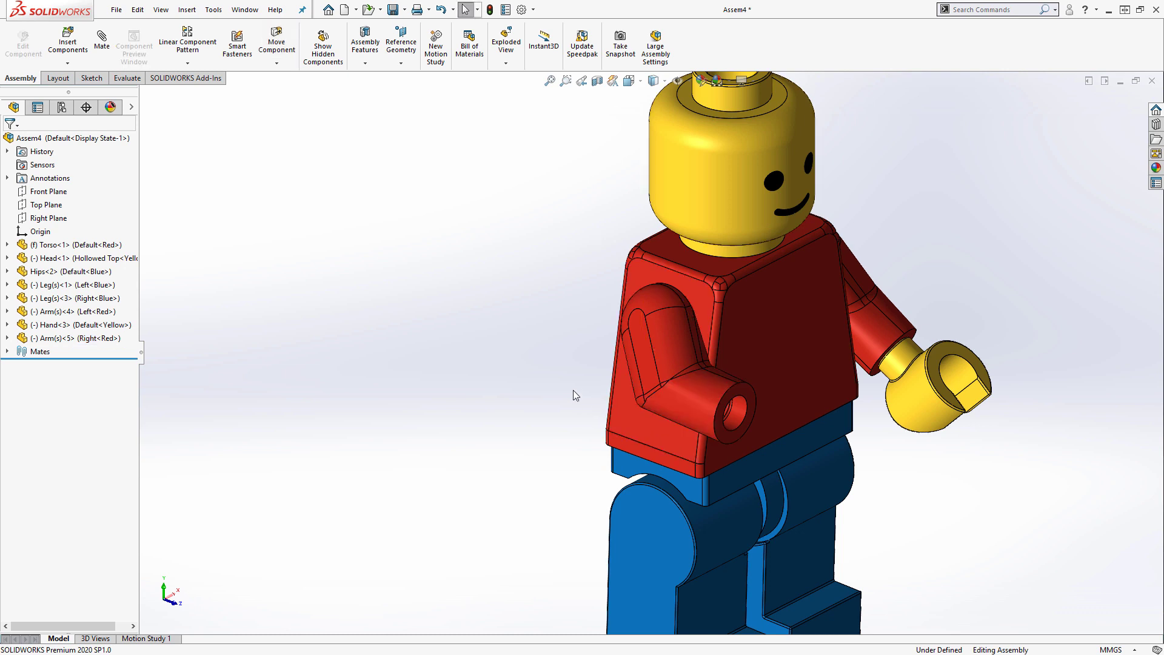
pyautogui.moveTo(658, 474)
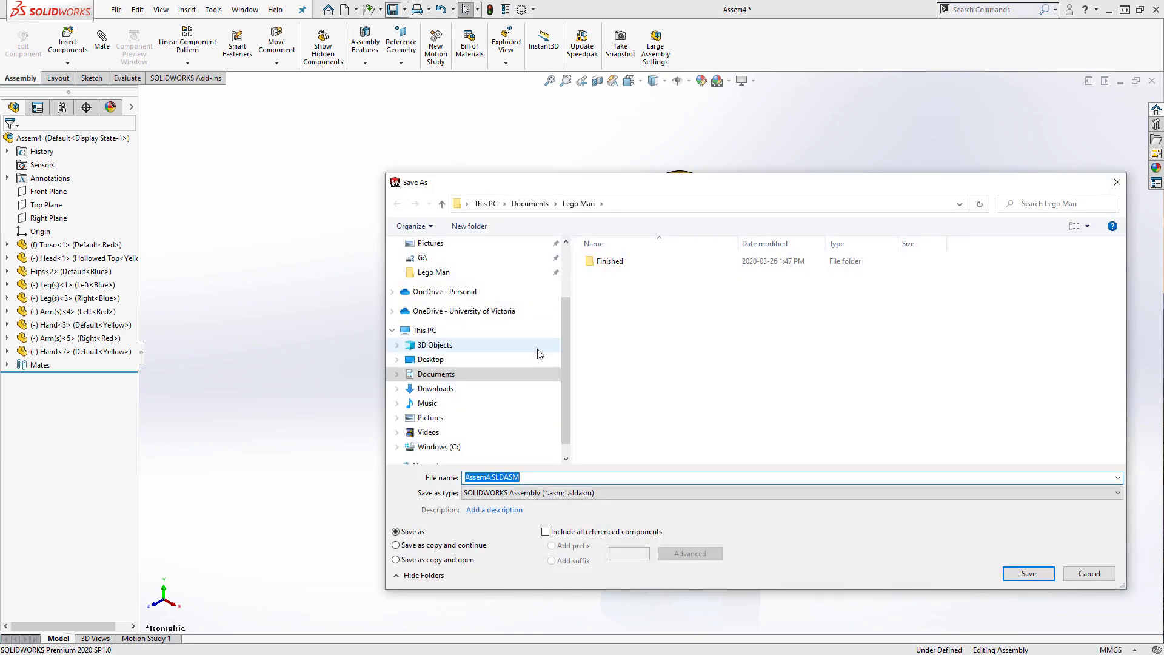
# Step: Save the assembly as 'Lego Man Assembly'
pyautogui.write('Lego Man Assembly')
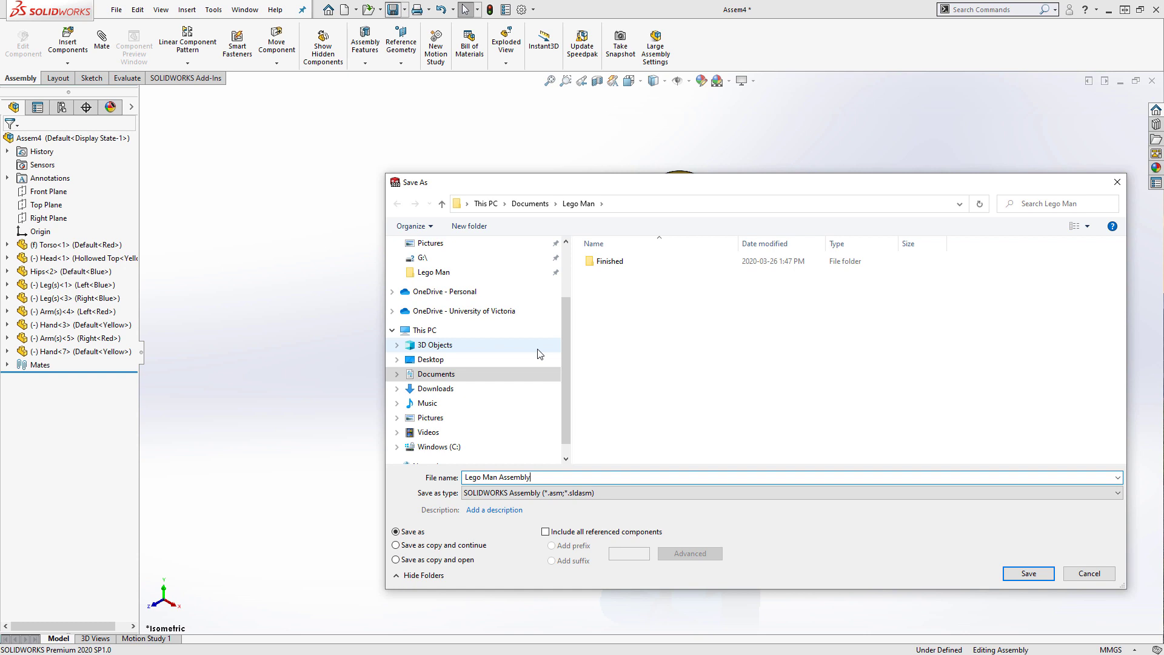
pyautogui.click(1027, 573)
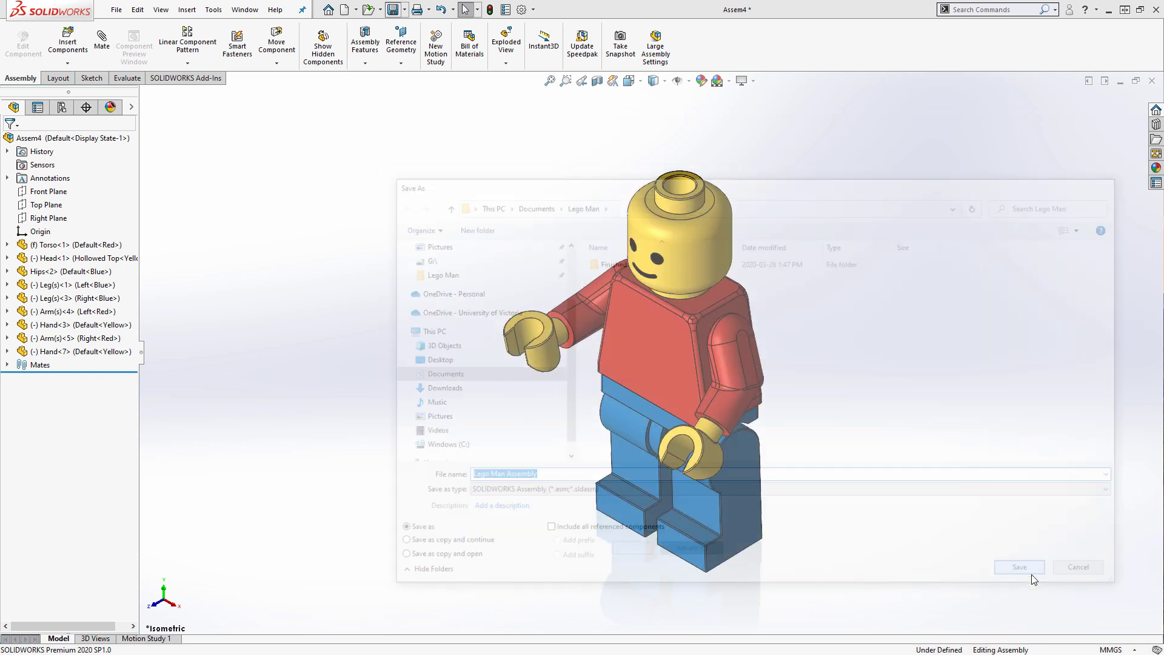
pyautogui.click(1018, 566)
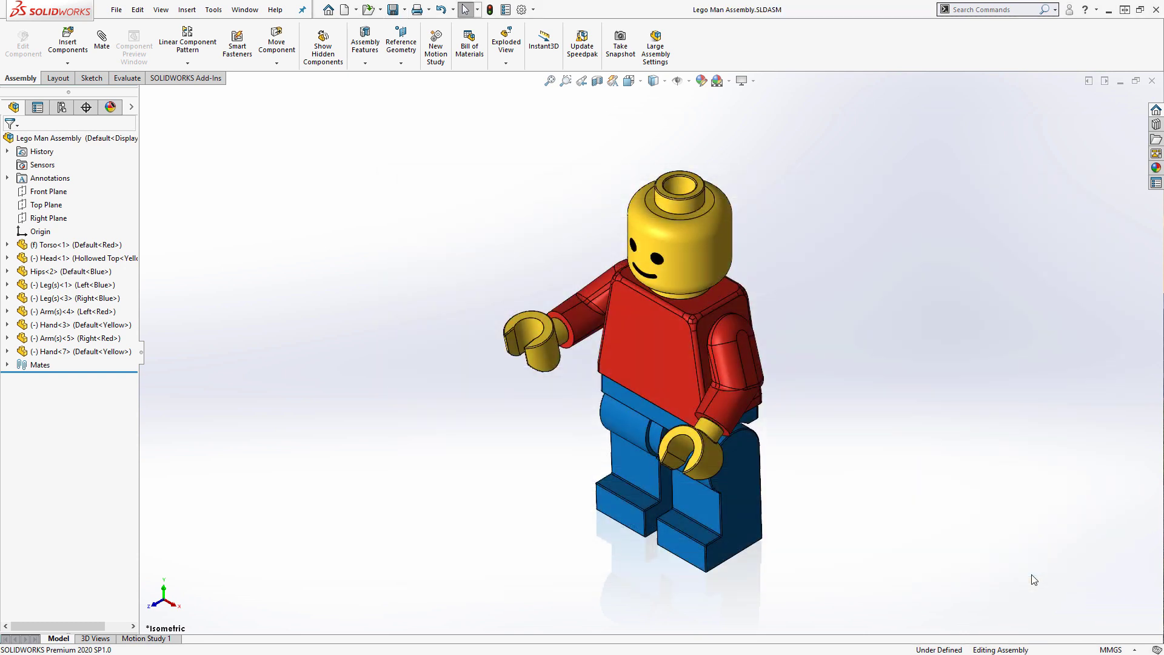